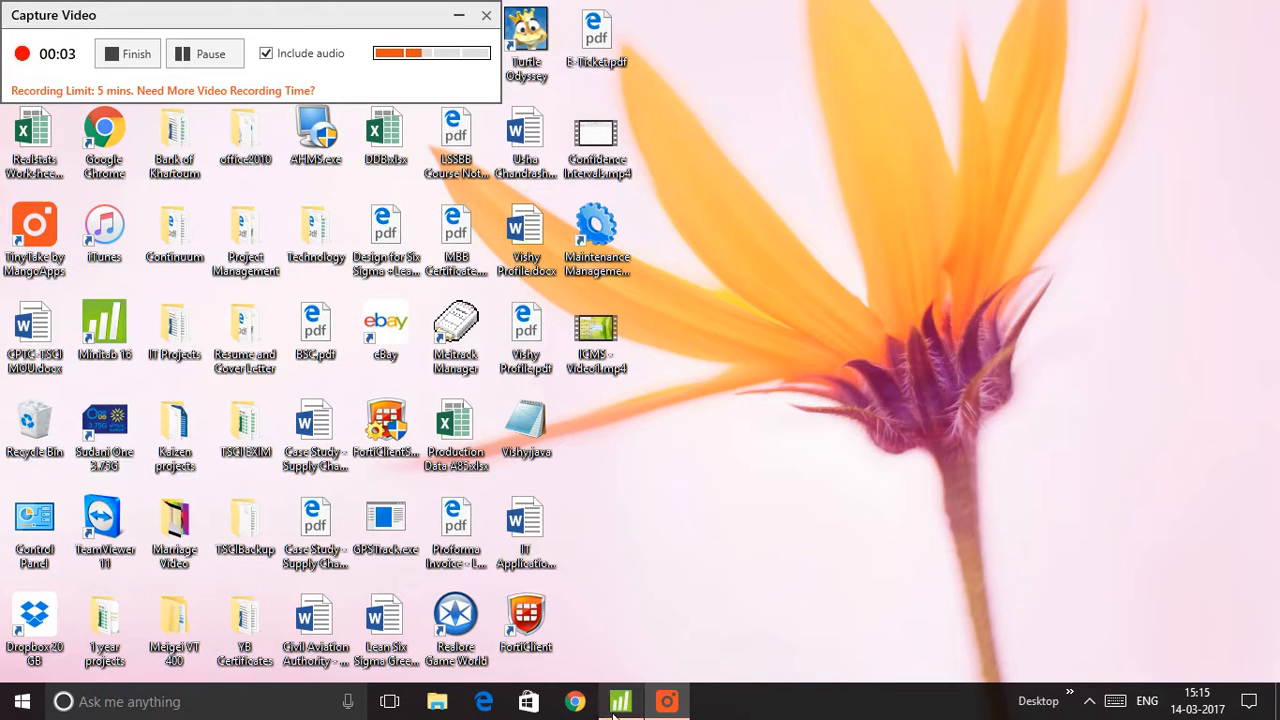
- Bring the Minitab worksheet forward and review the delivered quantities for 2013 to 2016
{"action": "left_click", "coordinate": [620, 700]}
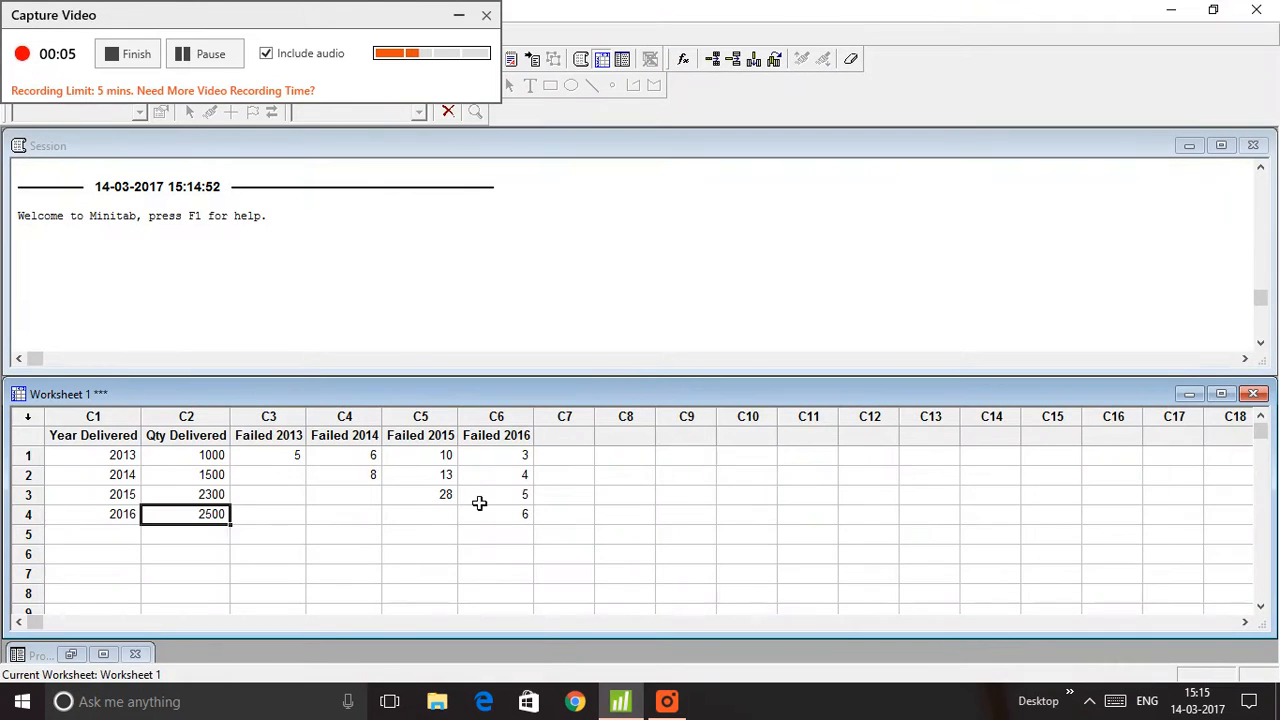
{"action": "left_click", "coordinate": [496, 494]}
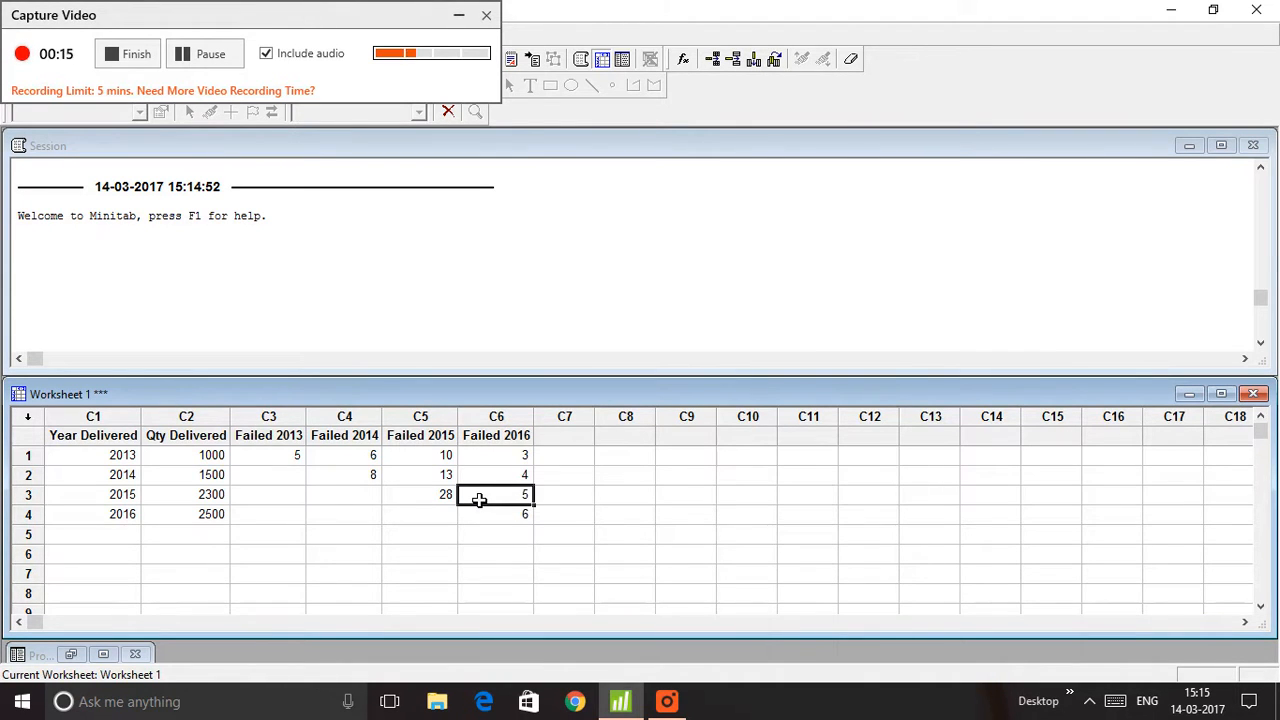
{"action": "mouse_move", "coordinate": [322, 82]}
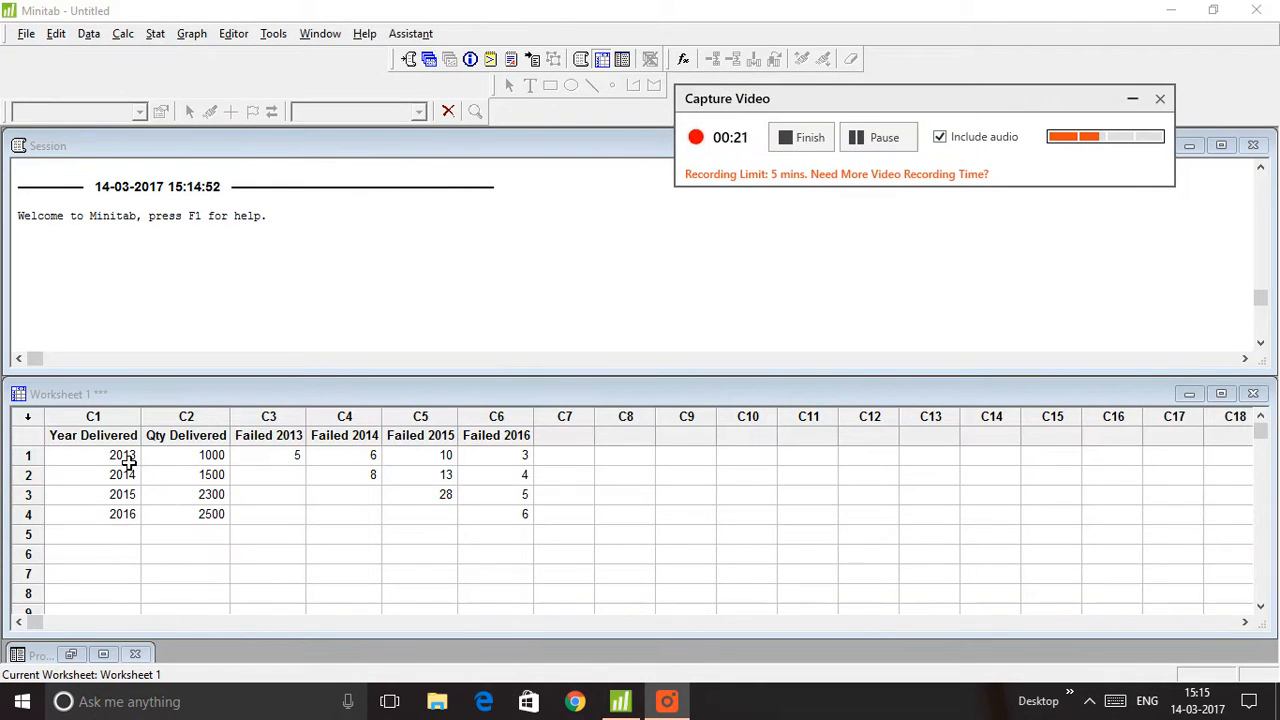
{"action": "left_click_drag", "start_coordinate": [92, 456], "coordinate": [92, 514]}
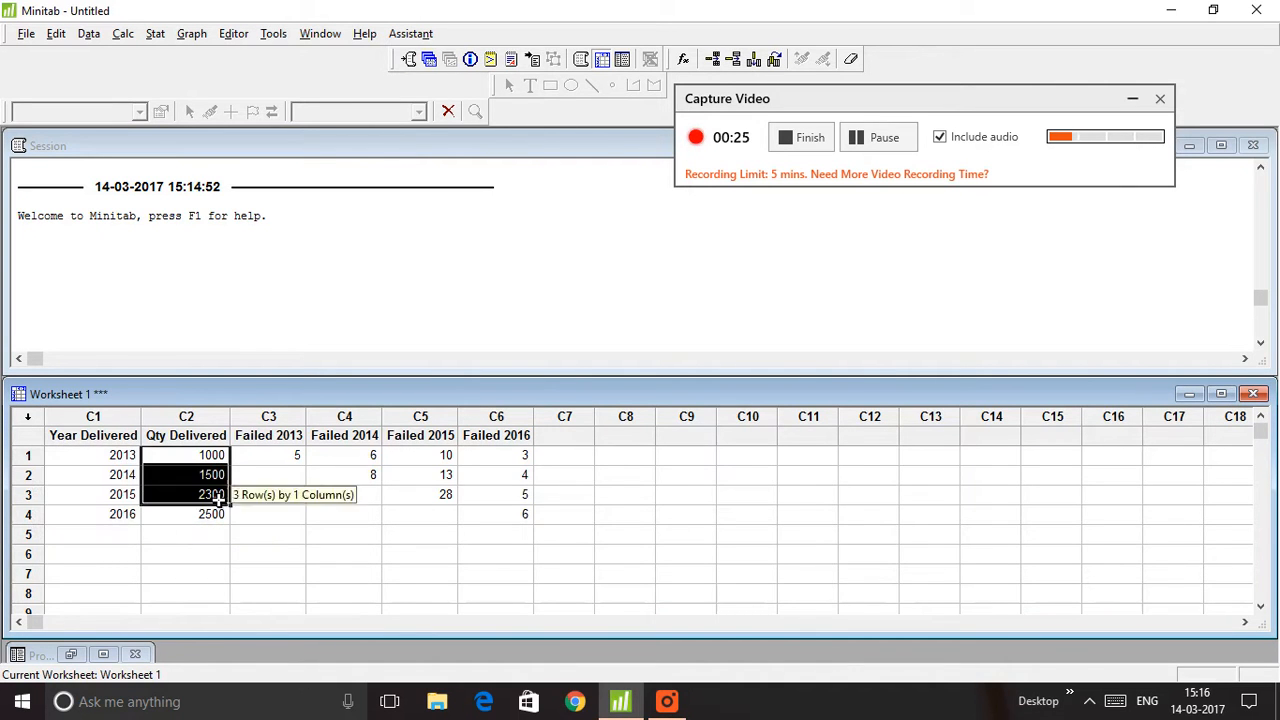
{"action": "left_click", "coordinate": [186, 456]}
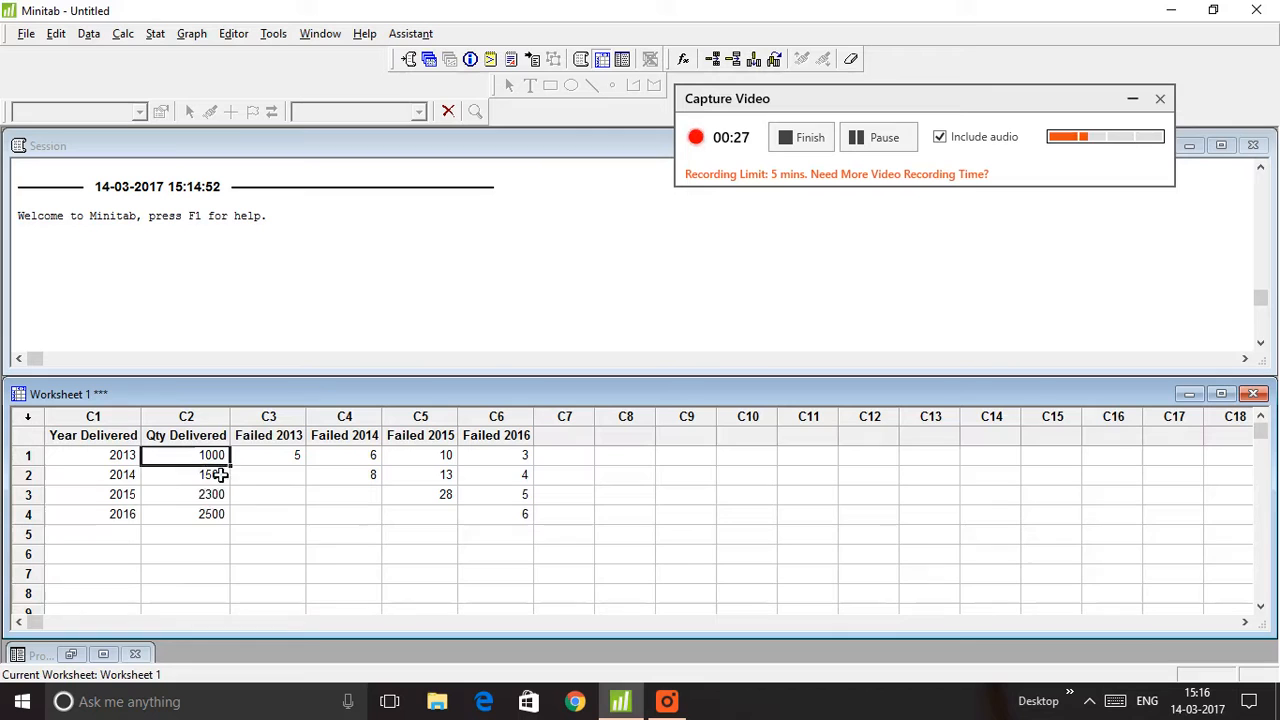
{"action": "left_click_drag", "start_coordinate": [186, 456], "coordinate": [186, 514]}
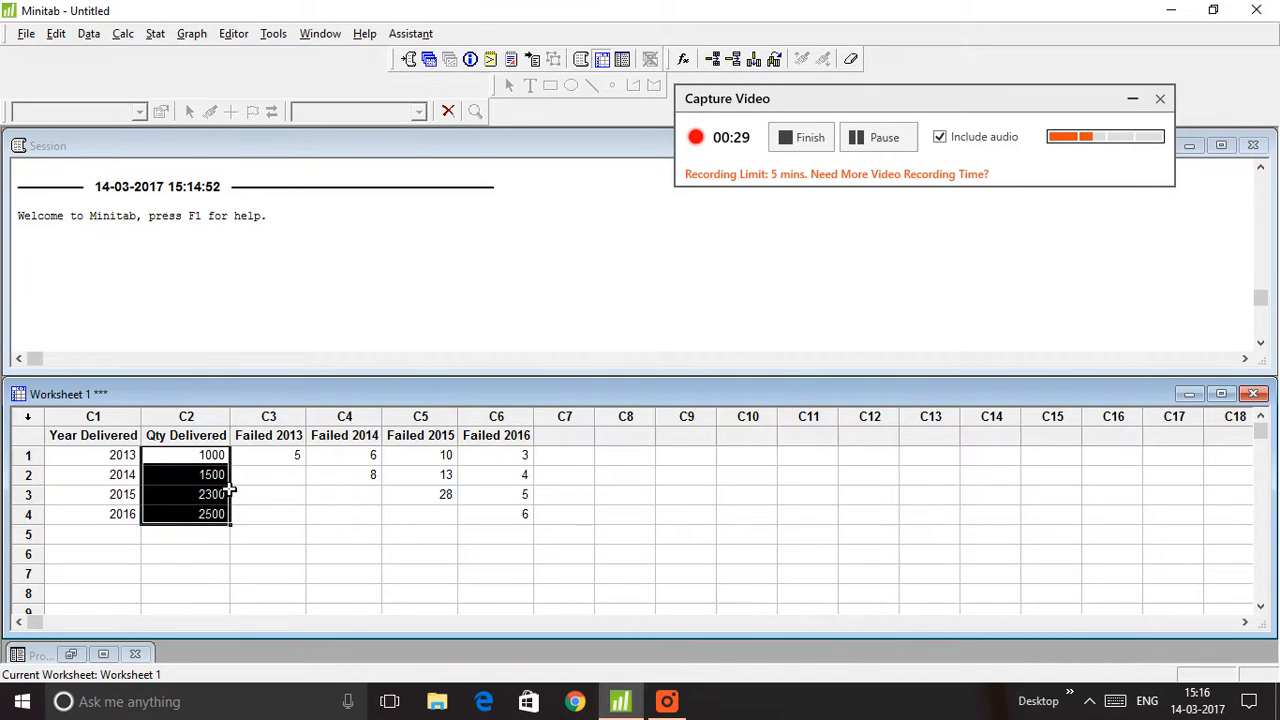
{"action": "left_click", "coordinate": [212, 514]}
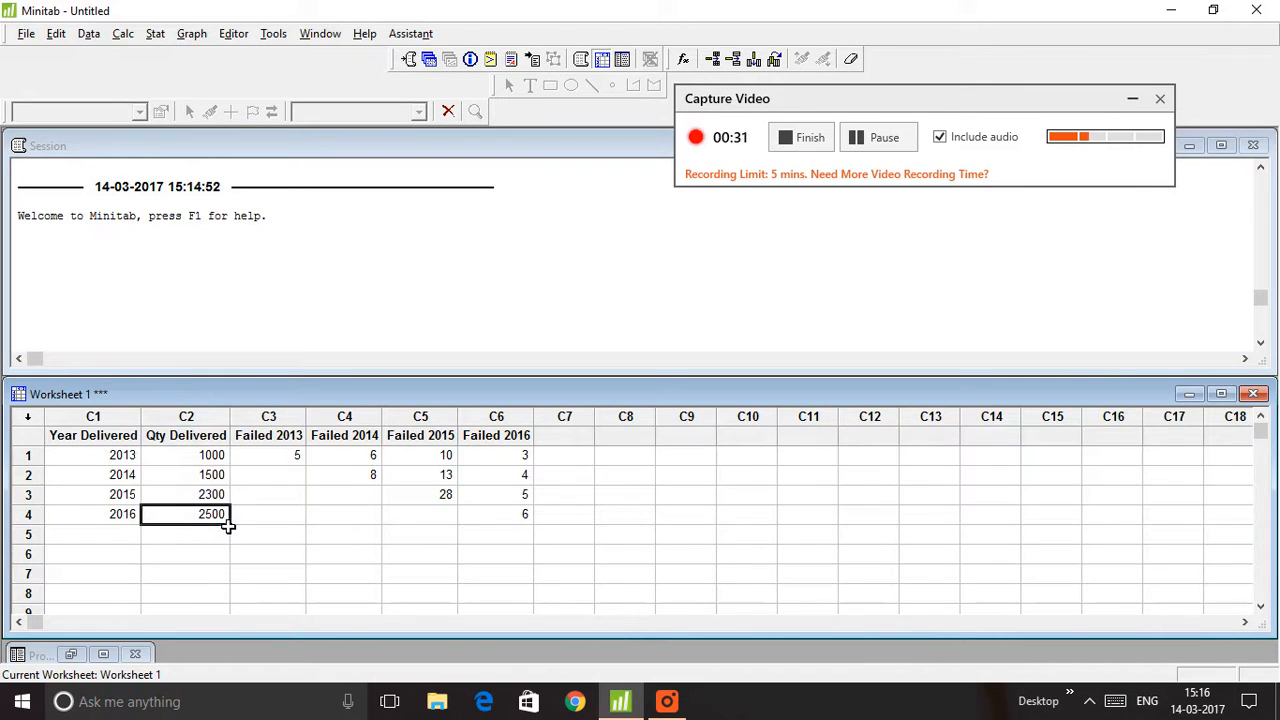
- Review the yearly failure counts for the 2013 and 2014 deliveries, including 2014's quantity of 1500
{"action": "left_click", "coordinate": [268, 456]}
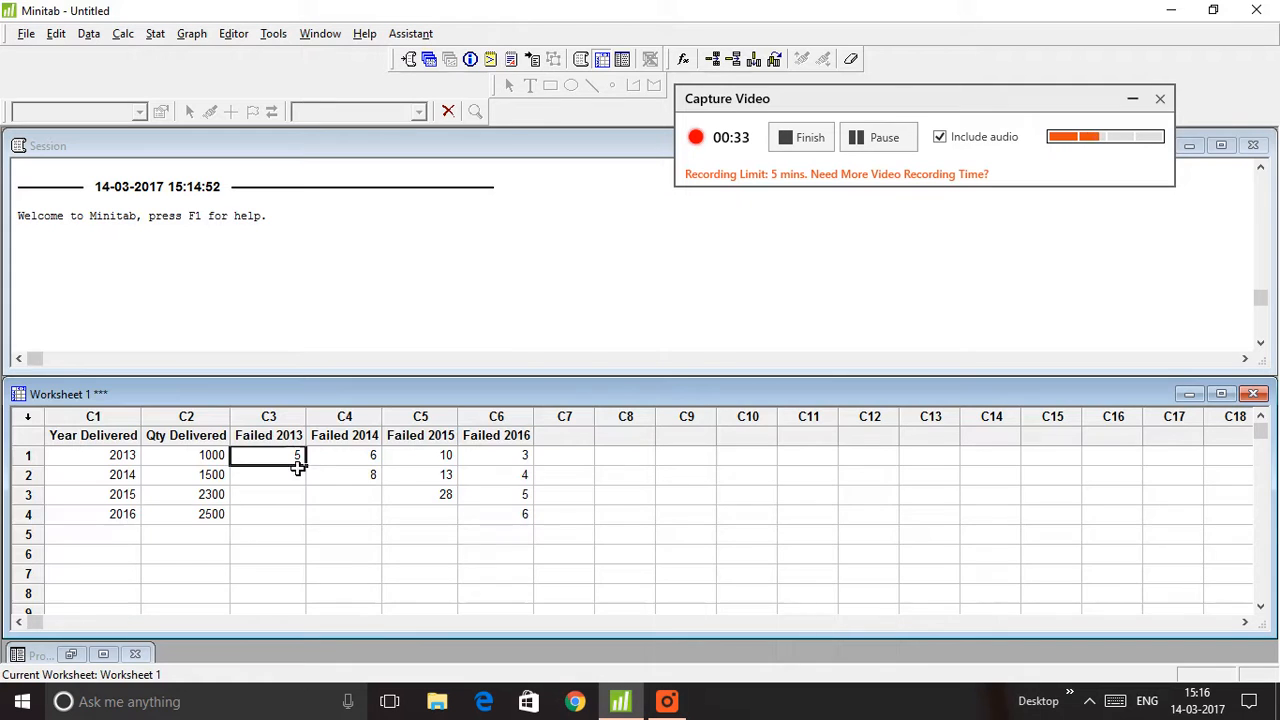
{"action": "left_click", "coordinate": [344, 456]}
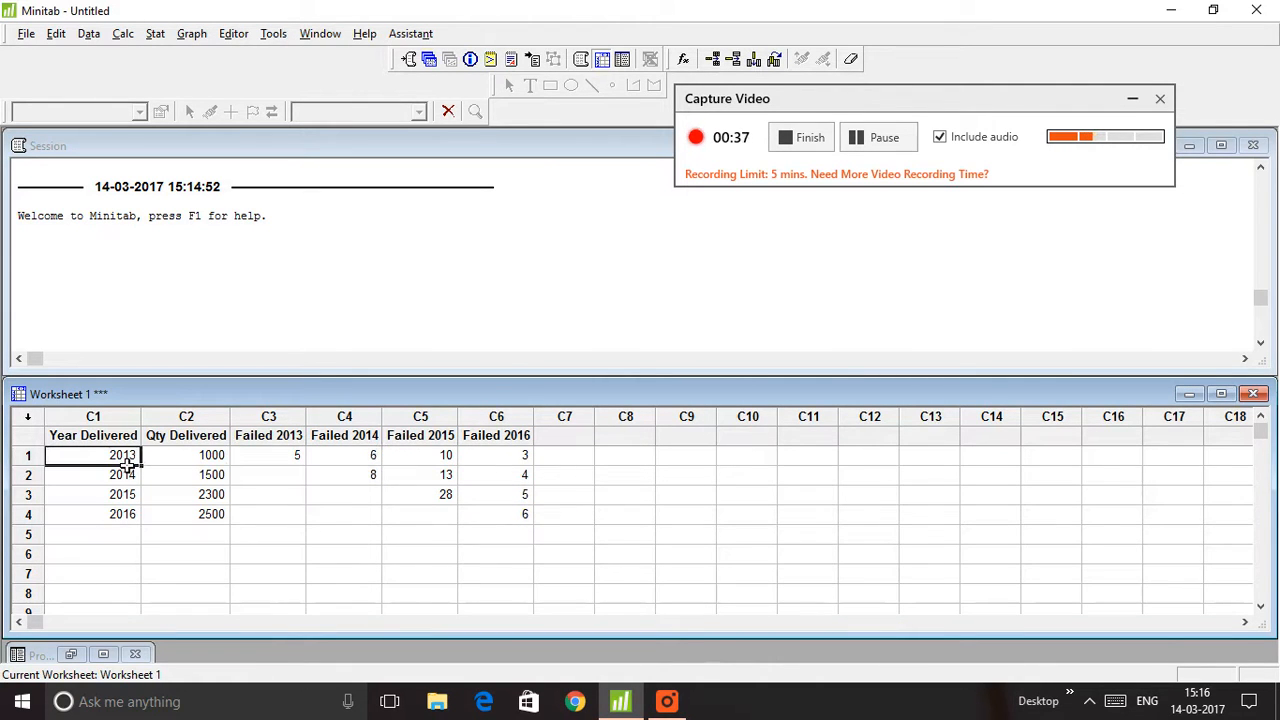
{"action": "left_click", "coordinate": [268, 456]}
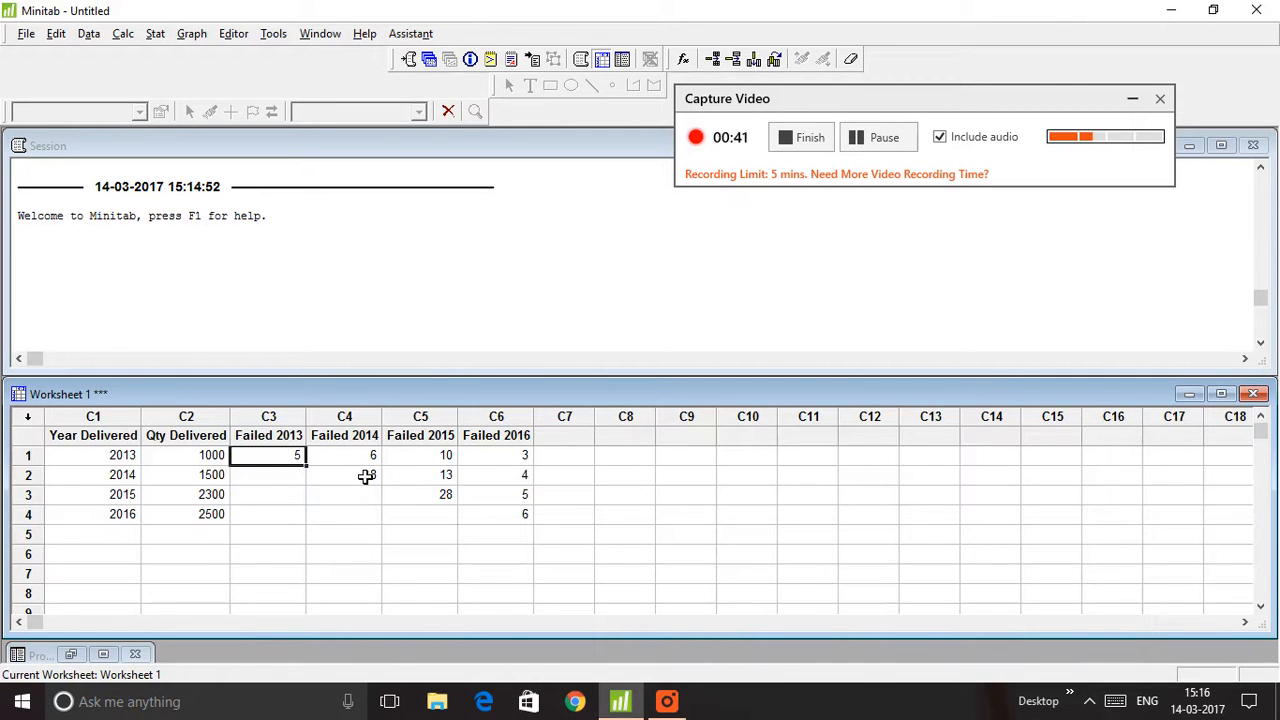
{"action": "left_click", "coordinate": [344, 456]}
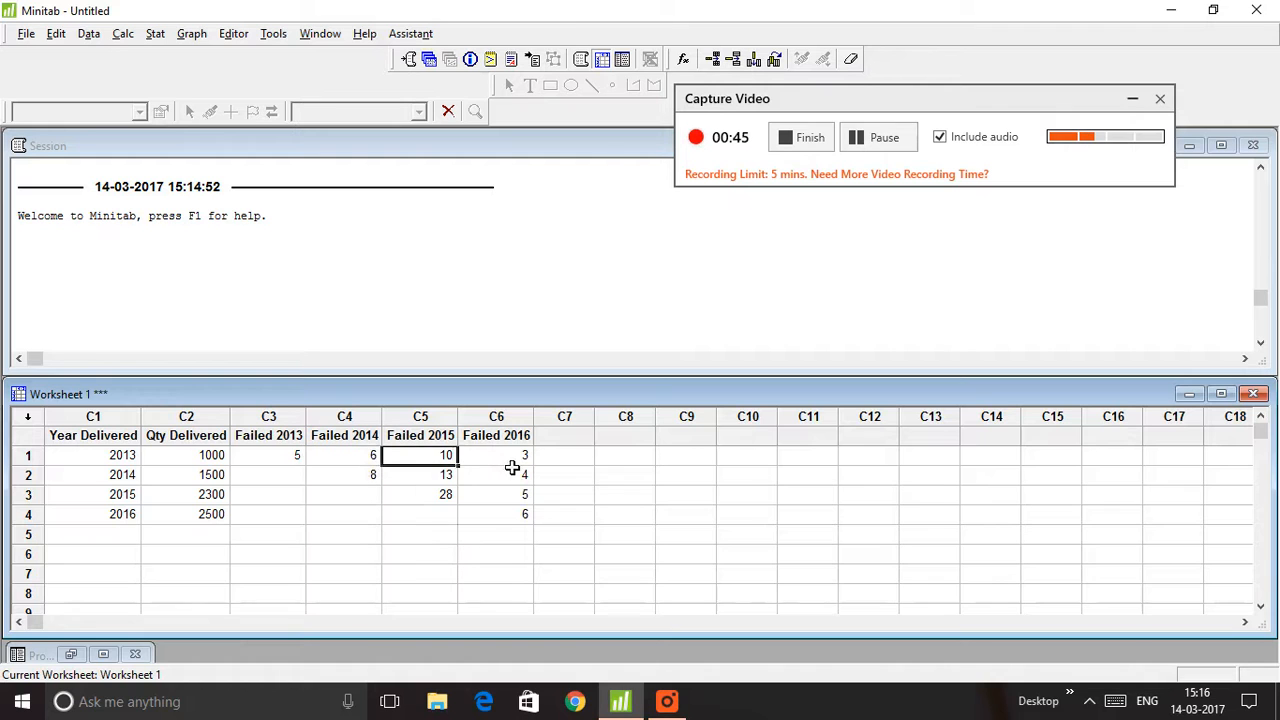
{"action": "left_click", "coordinate": [496, 456]}
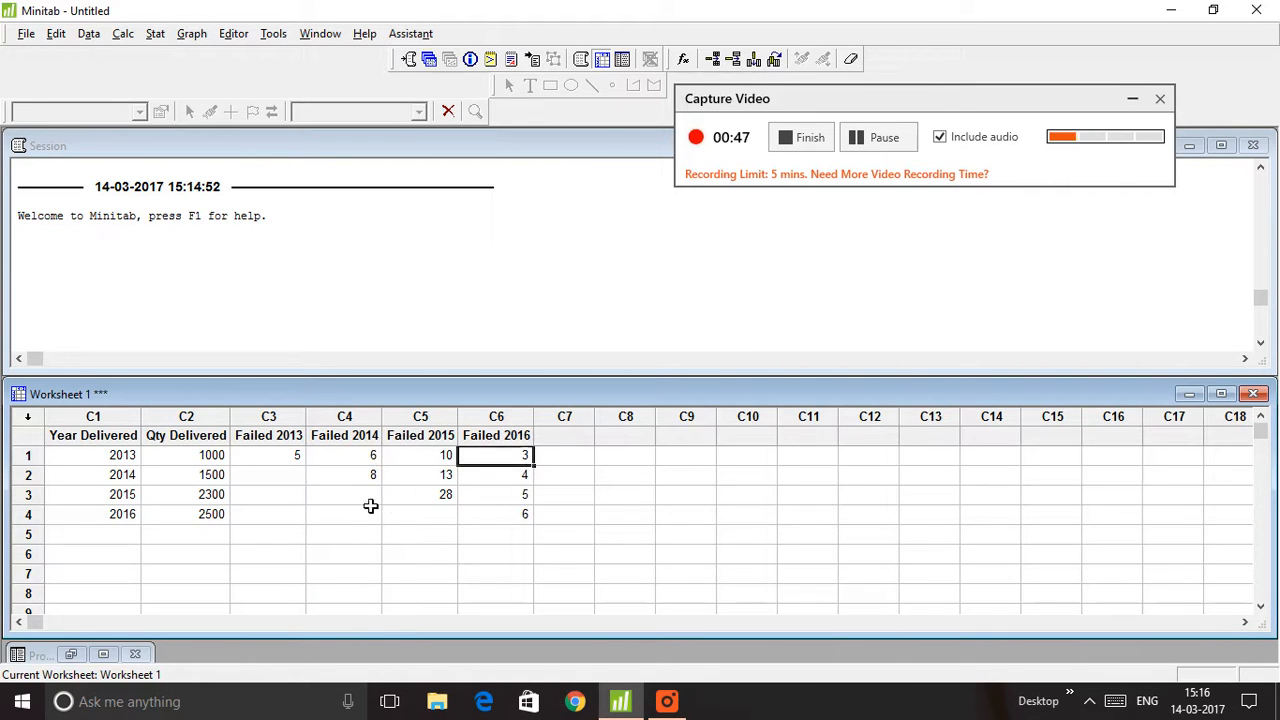
{"action": "left_click", "coordinate": [344, 474]}
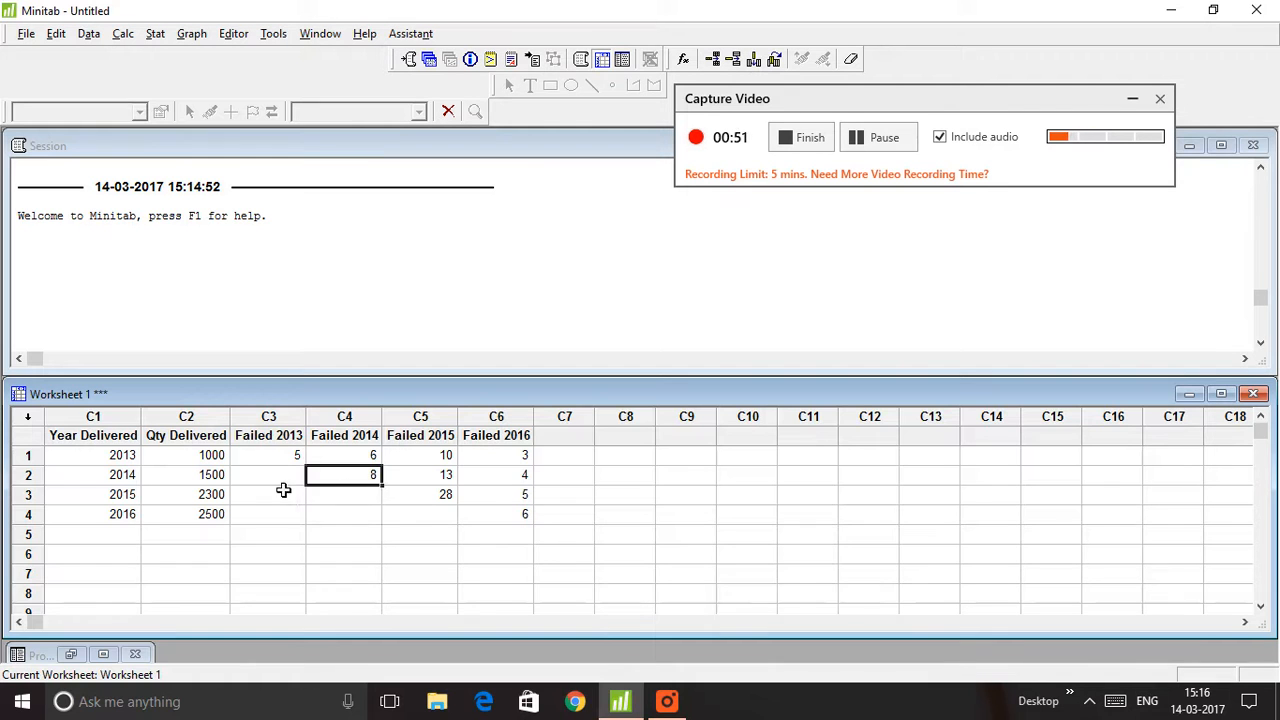
{"action": "left_click", "coordinate": [186, 474]}
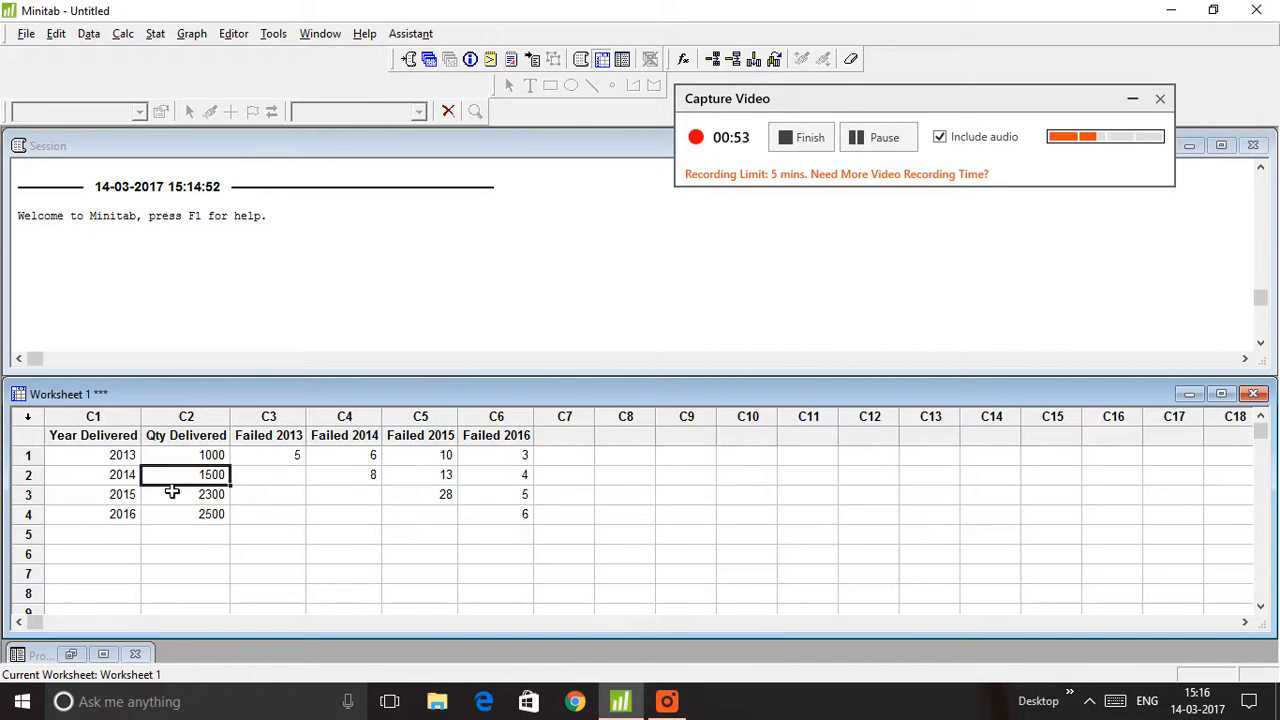
{"action": "left_click", "coordinate": [344, 474]}
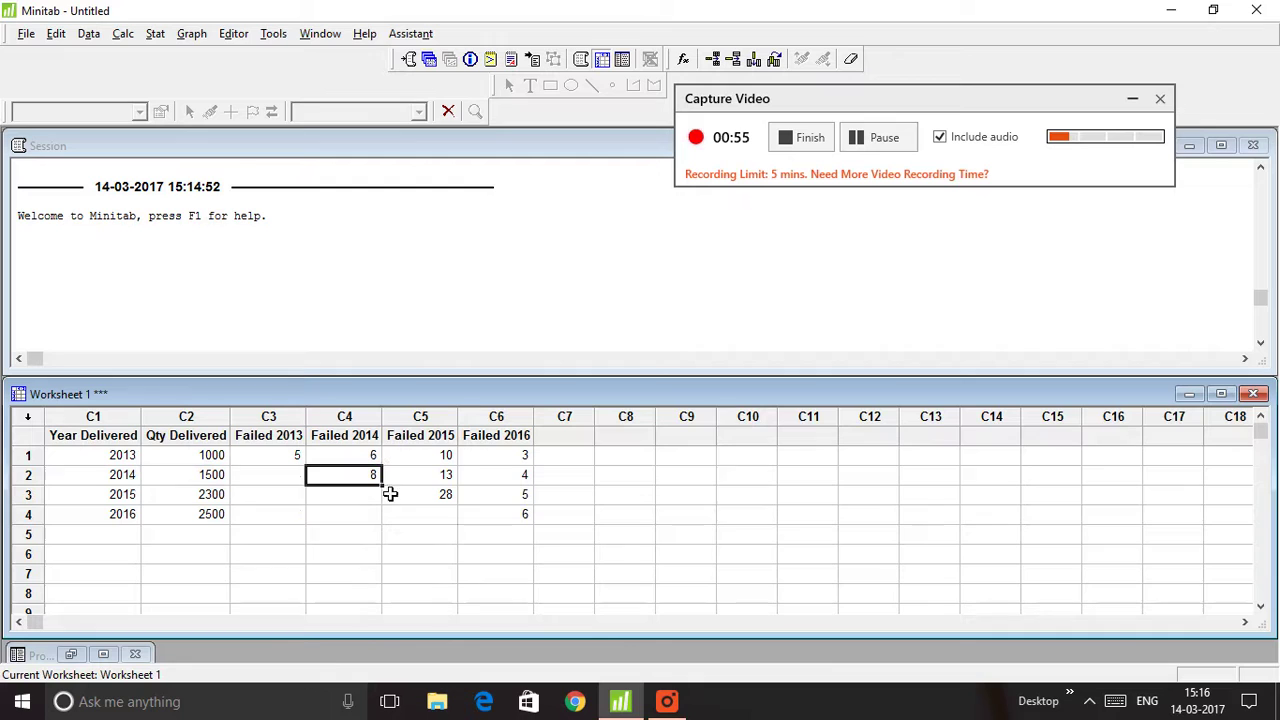
{"action": "left_click", "coordinate": [420, 474]}
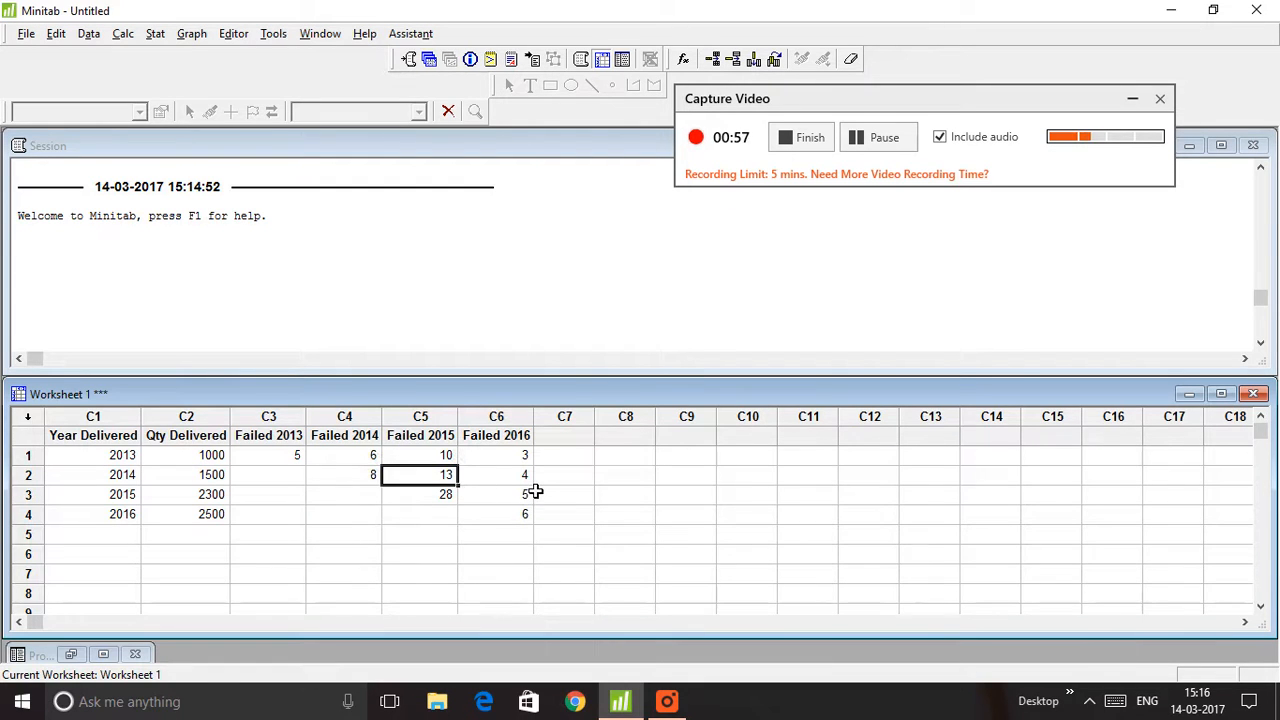
{"action": "left_click", "coordinate": [496, 474]}
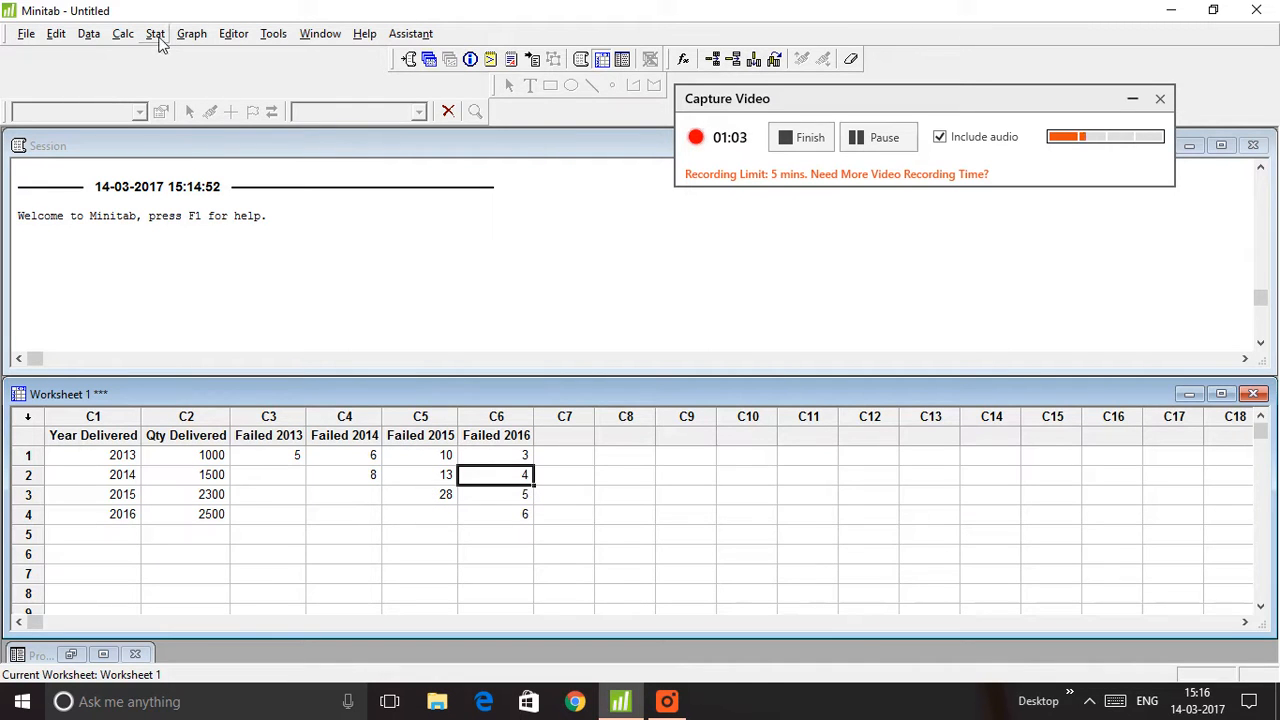
- Pre-process the warranty data using Failed 2013–Failed 2016 as return columns
{"action": "left_click", "coordinate": [156, 32]}
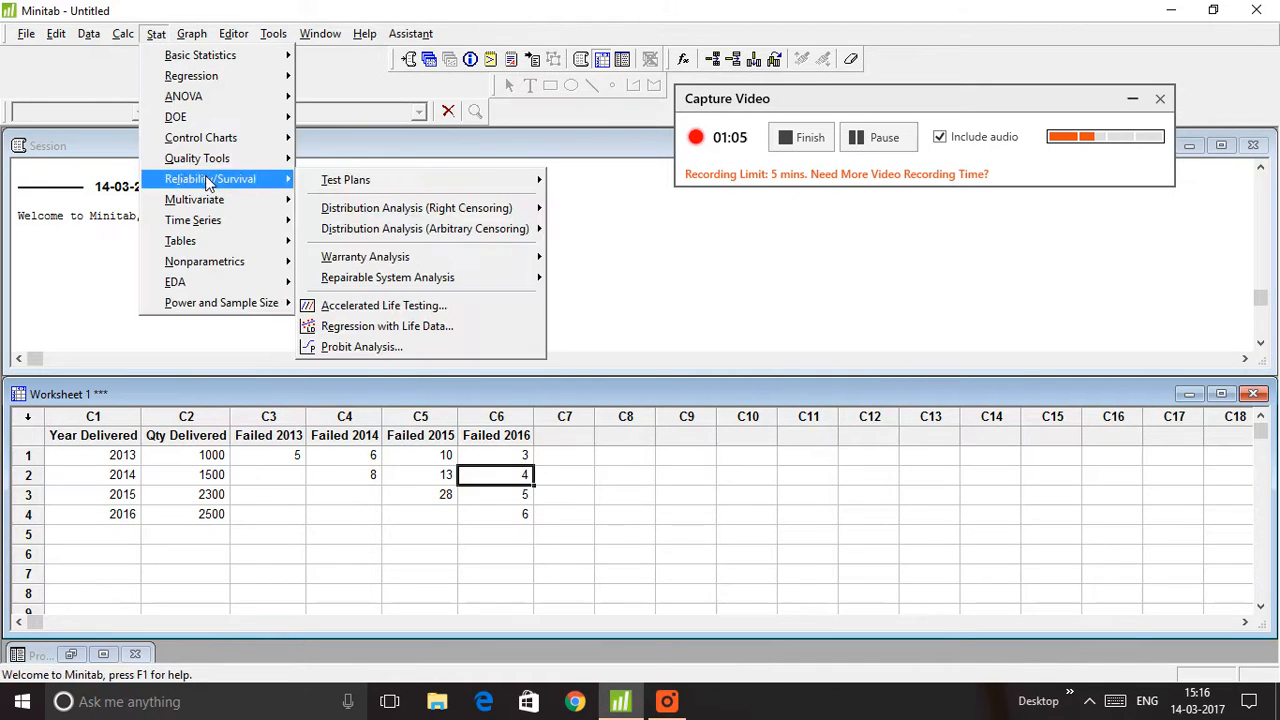
{"action": "mouse_move", "coordinate": [364, 256]}
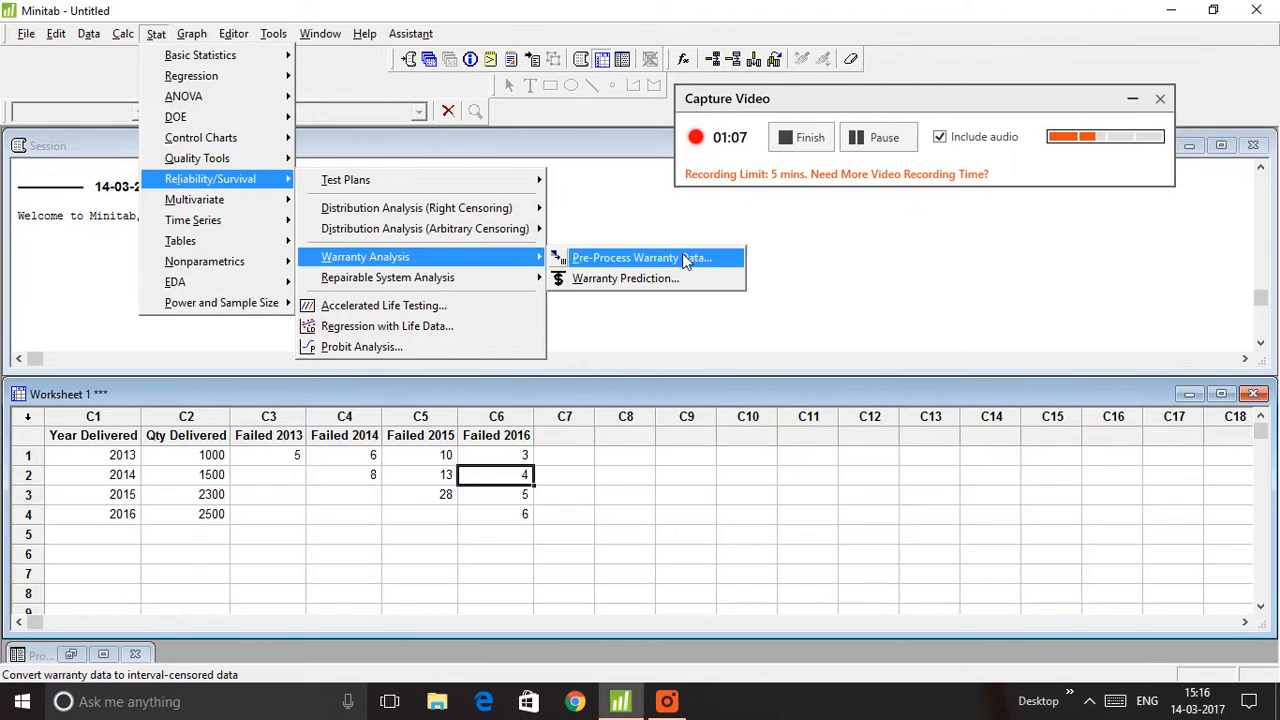
{"action": "left_click", "coordinate": [624, 256]}
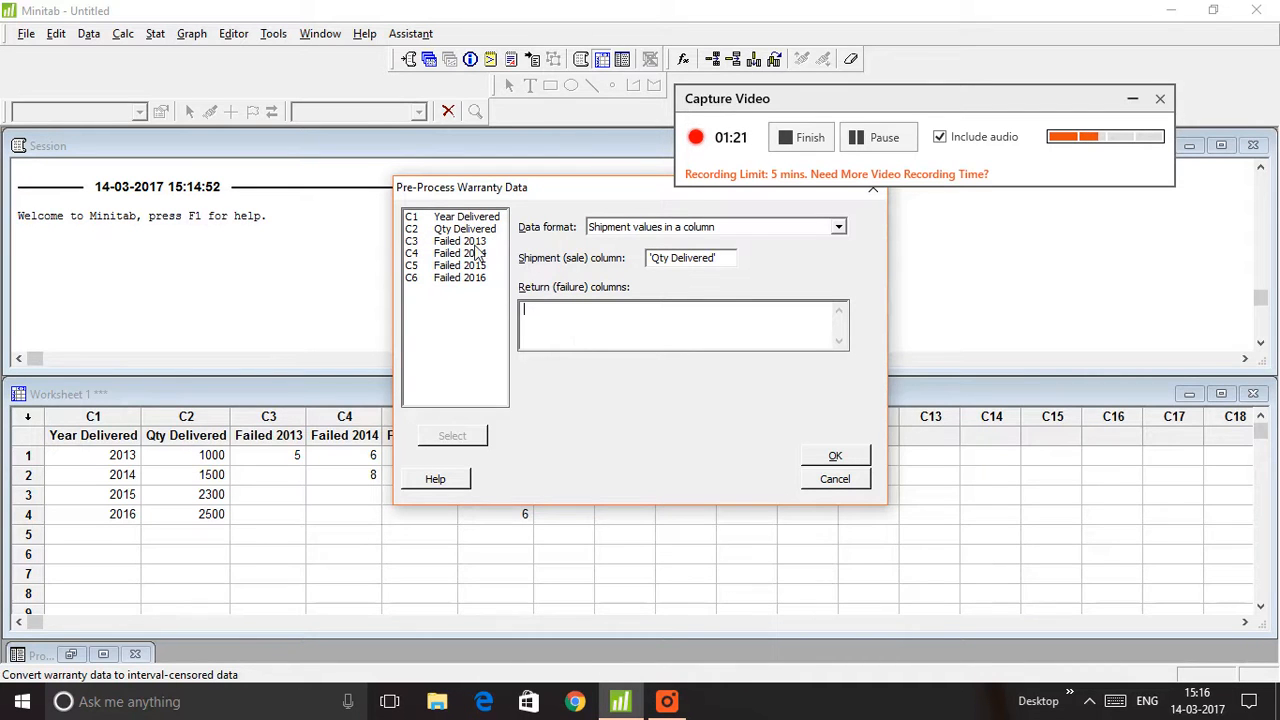
{"action": "left_click_drag", "start_coordinate": [460, 240], "coordinate": [460, 276]}
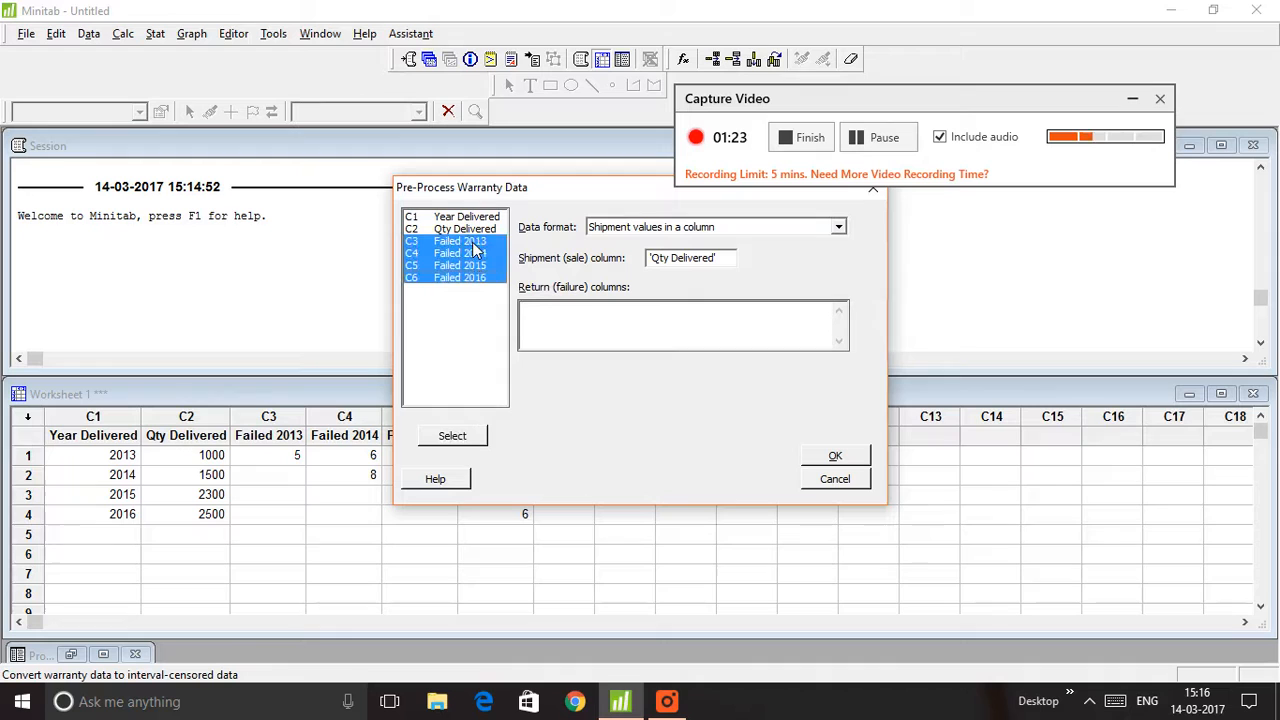
{"action": "left_click", "coordinate": [452, 436]}
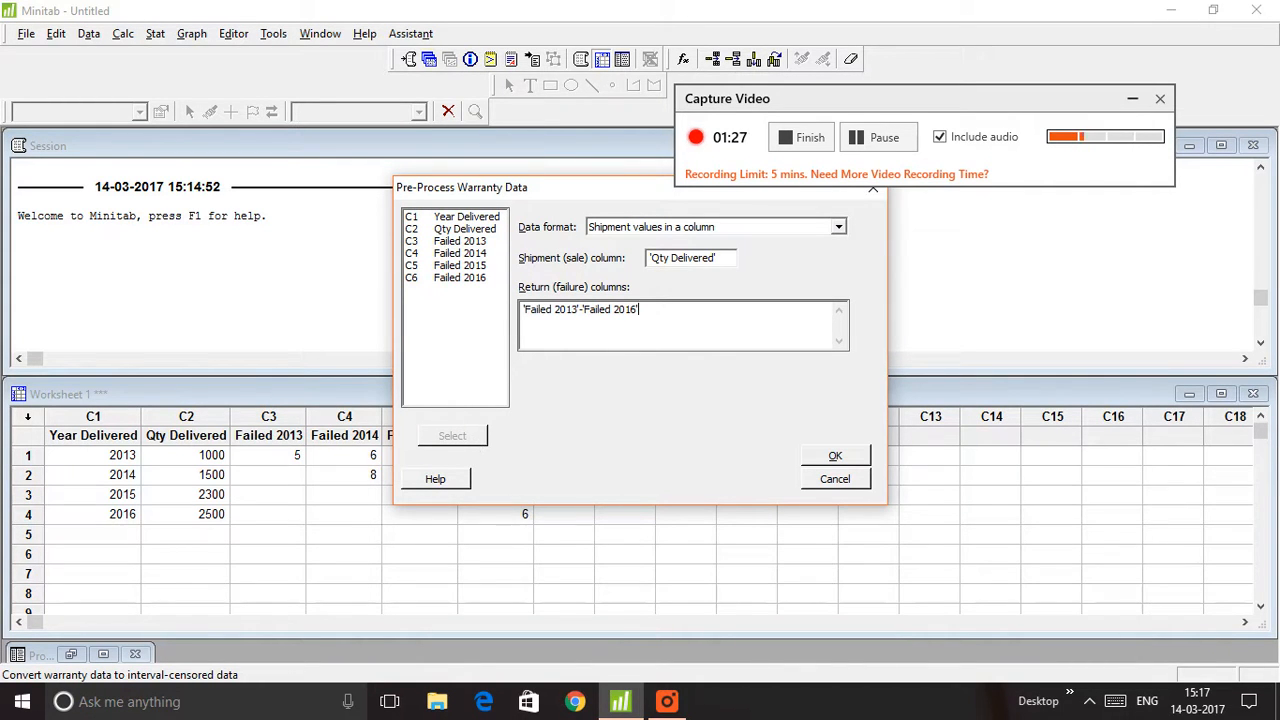
{"action": "left_click", "coordinate": [836, 456]}
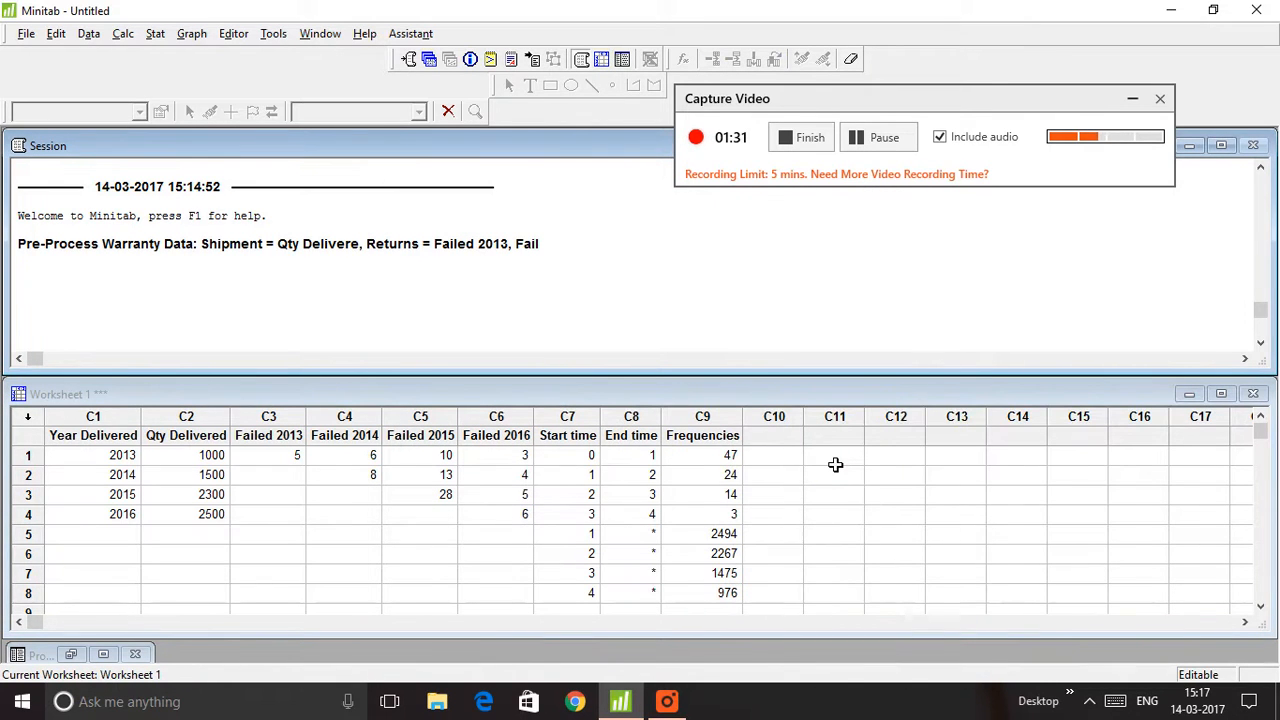
{"action": "left_click", "coordinate": [568, 436]}
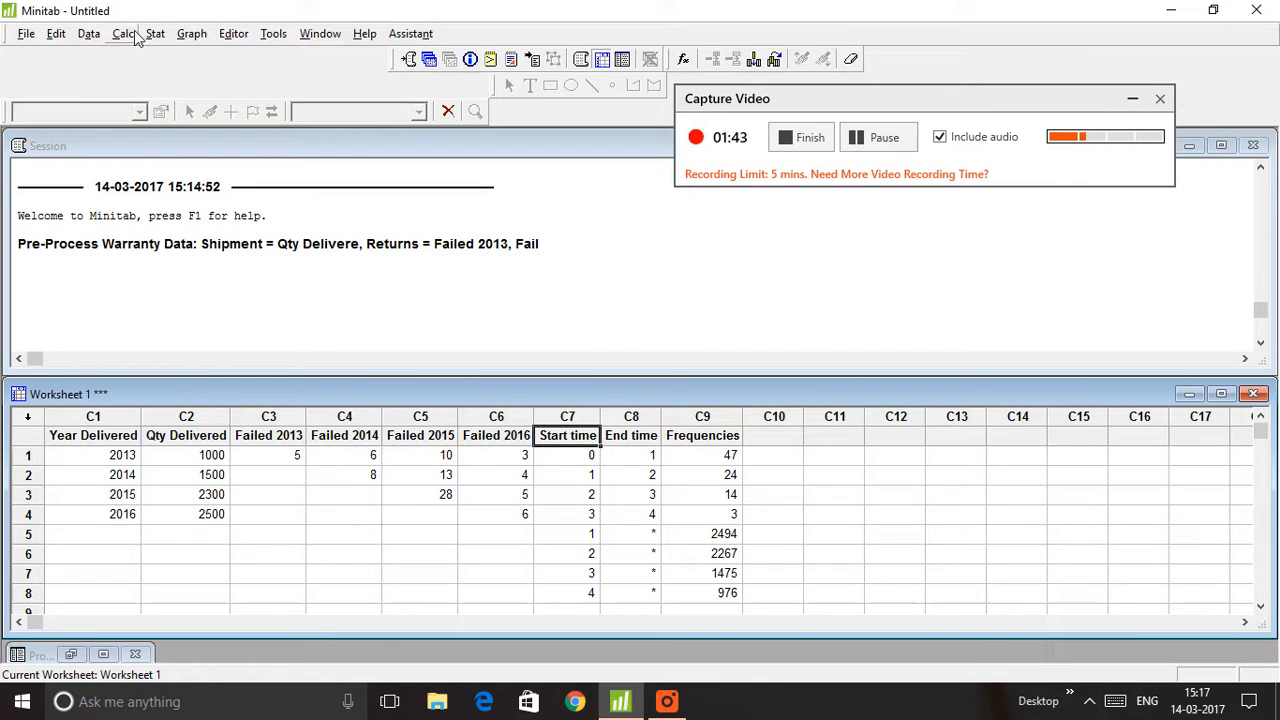
- Start Warranty Prediction on Start time, End time and Frequencies with Weibull, then go to its Prediction settings
{"action": "left_click", "coordinate": [154, 32]}
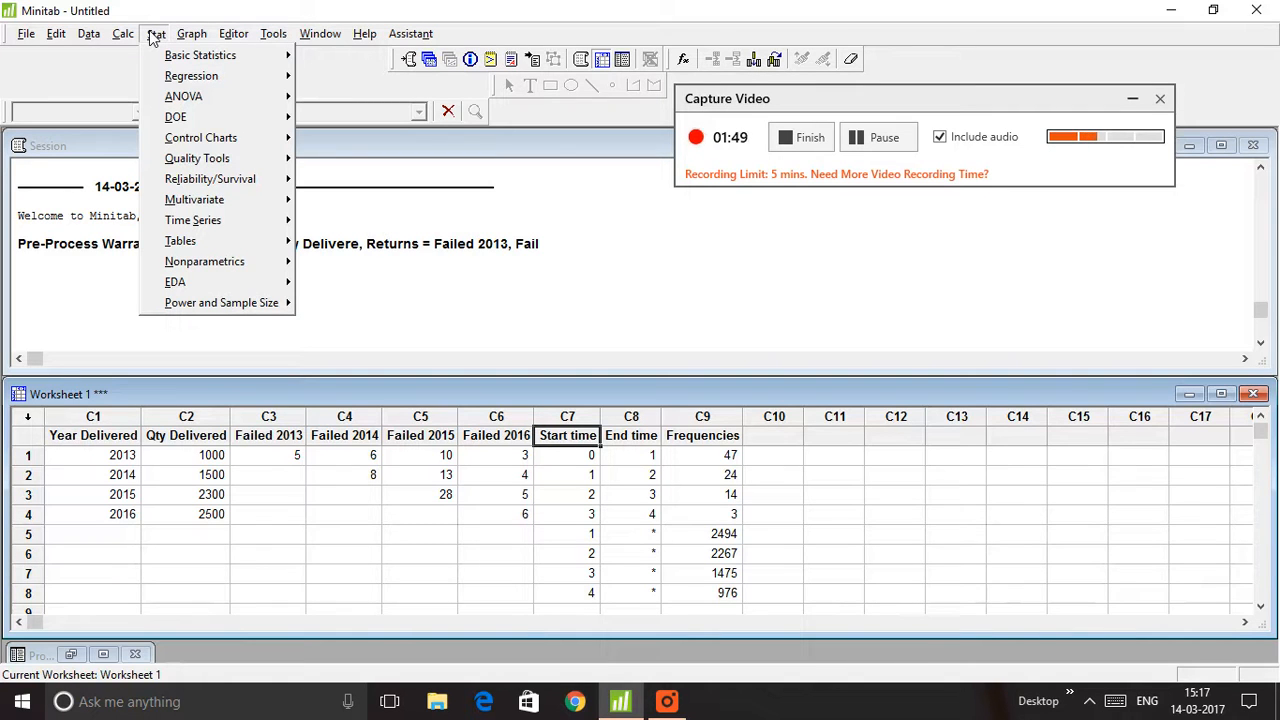
{"action": "mouse_move", "coordinate": [184, 96]}
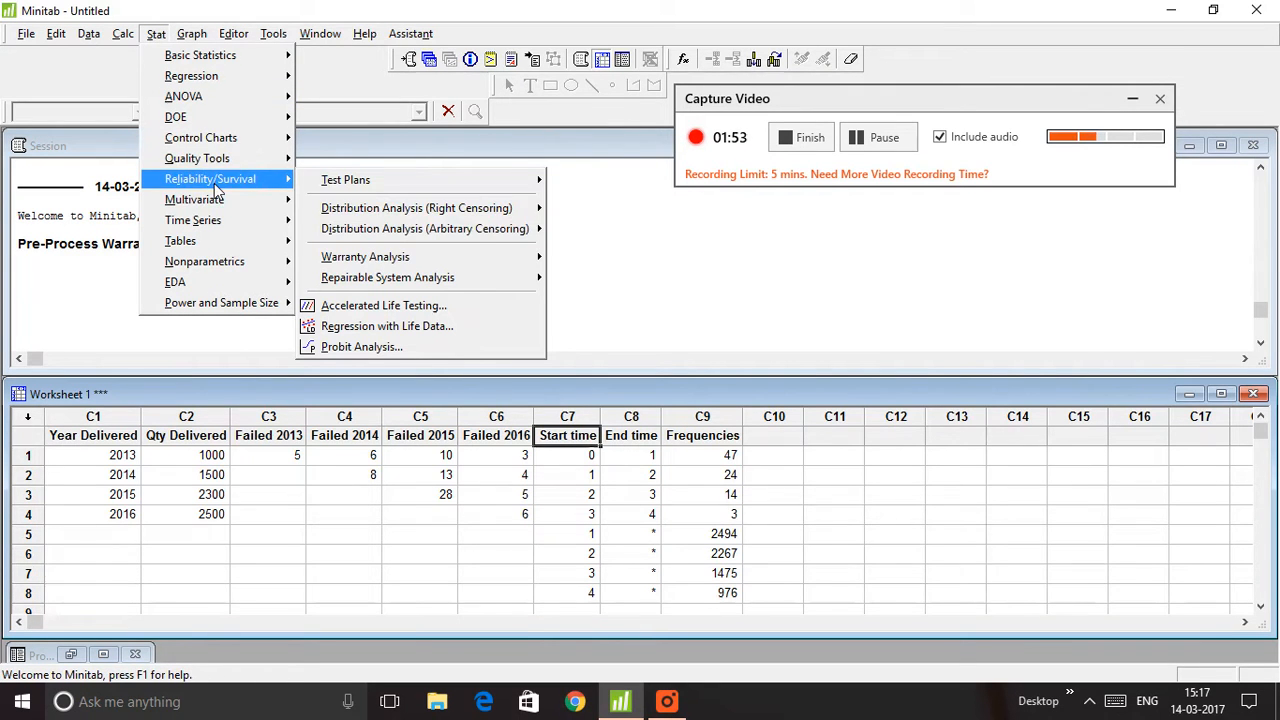
{"action": "mouse_move", "coordinate": [364, 256]}
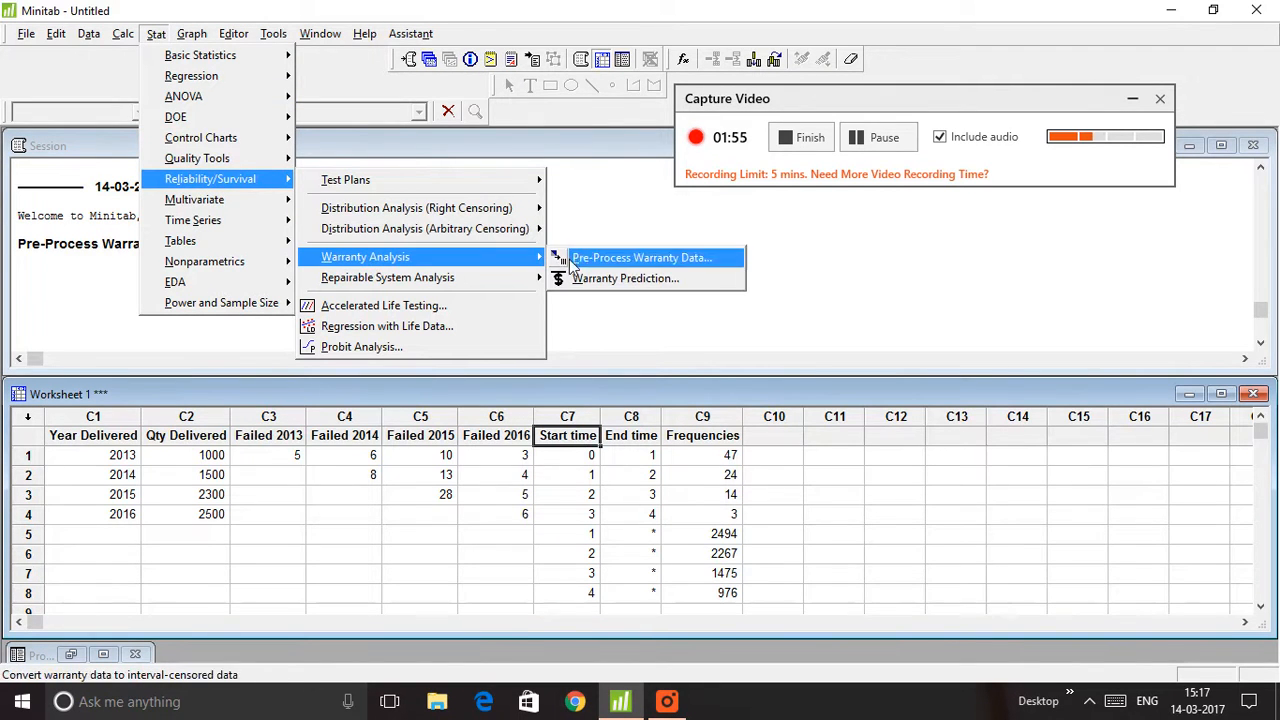
{"action": "left_click", "coordinate": [626, 278]}
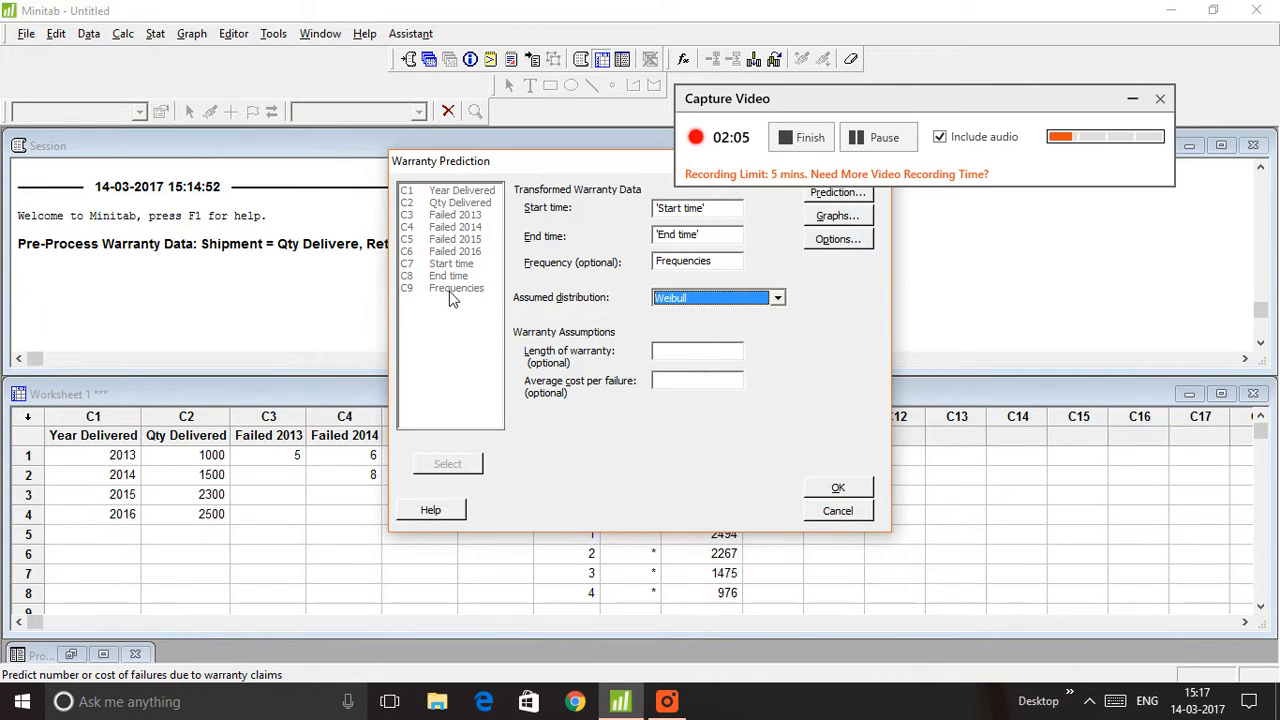
{"action": "mouse_move", "coordinate": [866, 208]}
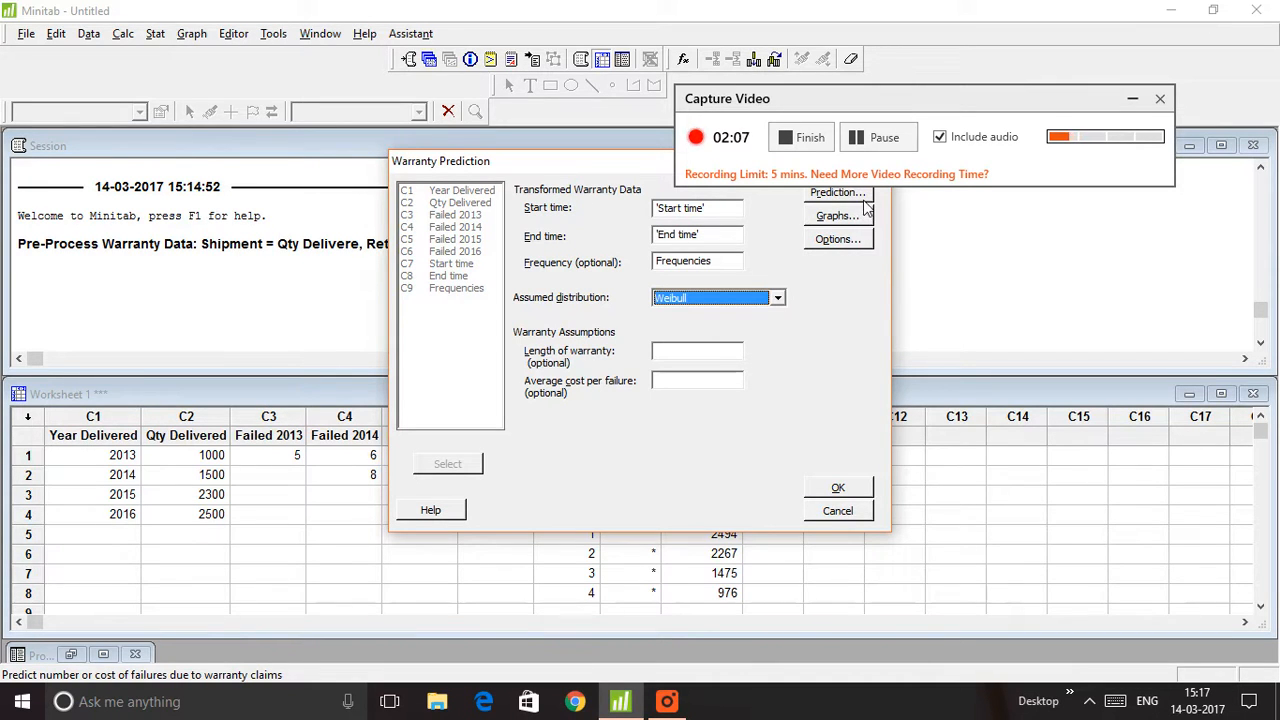
{"action": "left_click", "coordinate": [836, 192]}
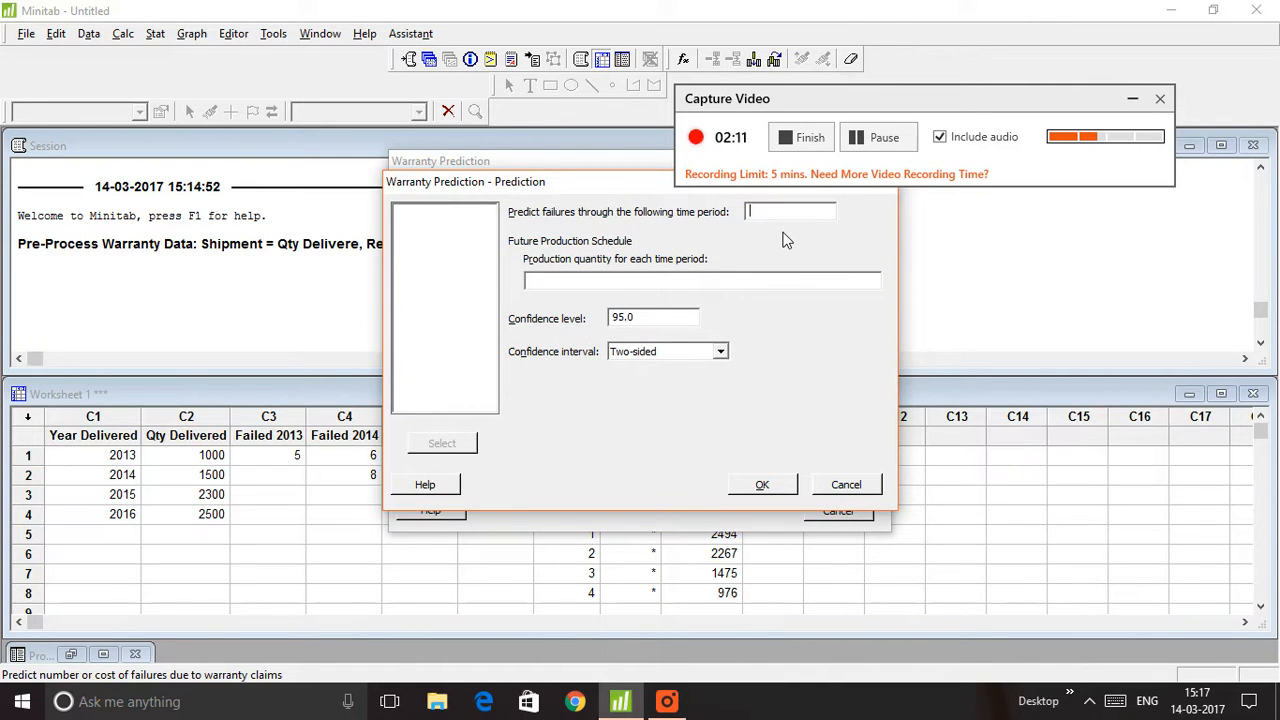
- Forecast through 4 future time periods with a production quantity of 1500 per period
{"action": "type", "text": "4"}
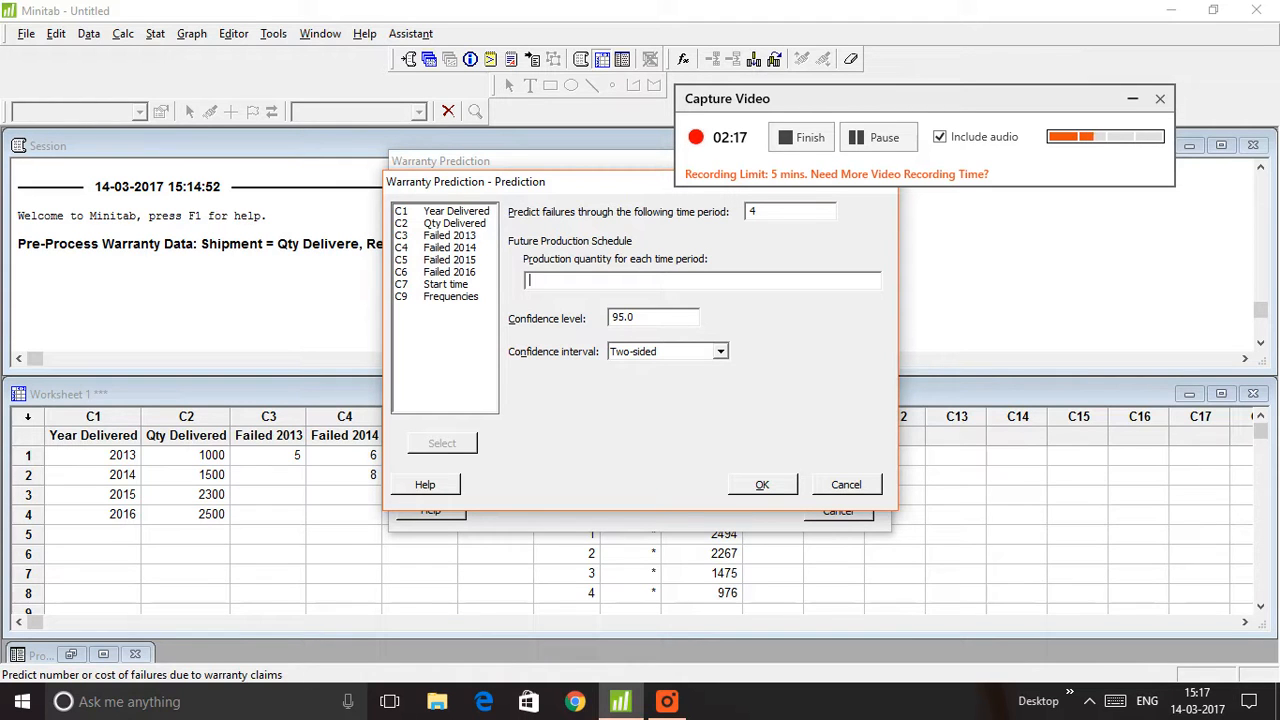
{"action": "type", "text": "1500"}
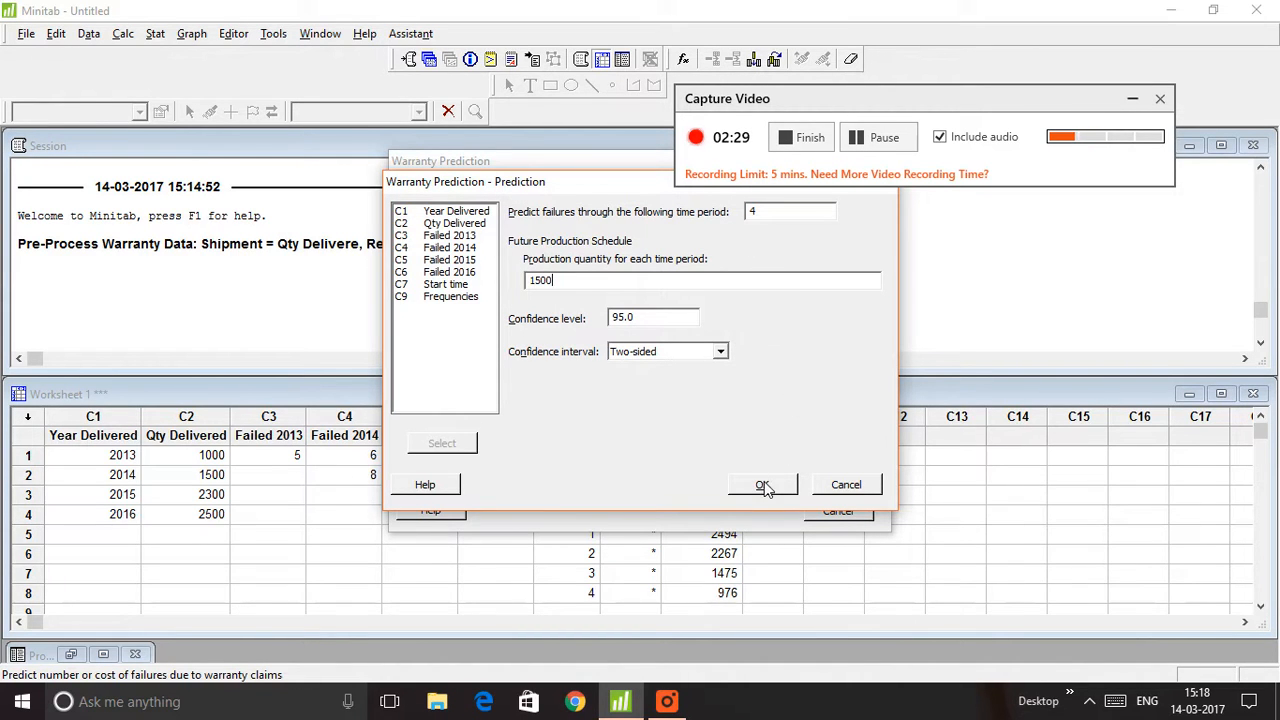
{"action": "left_click", "coordinate": [762, 486]}
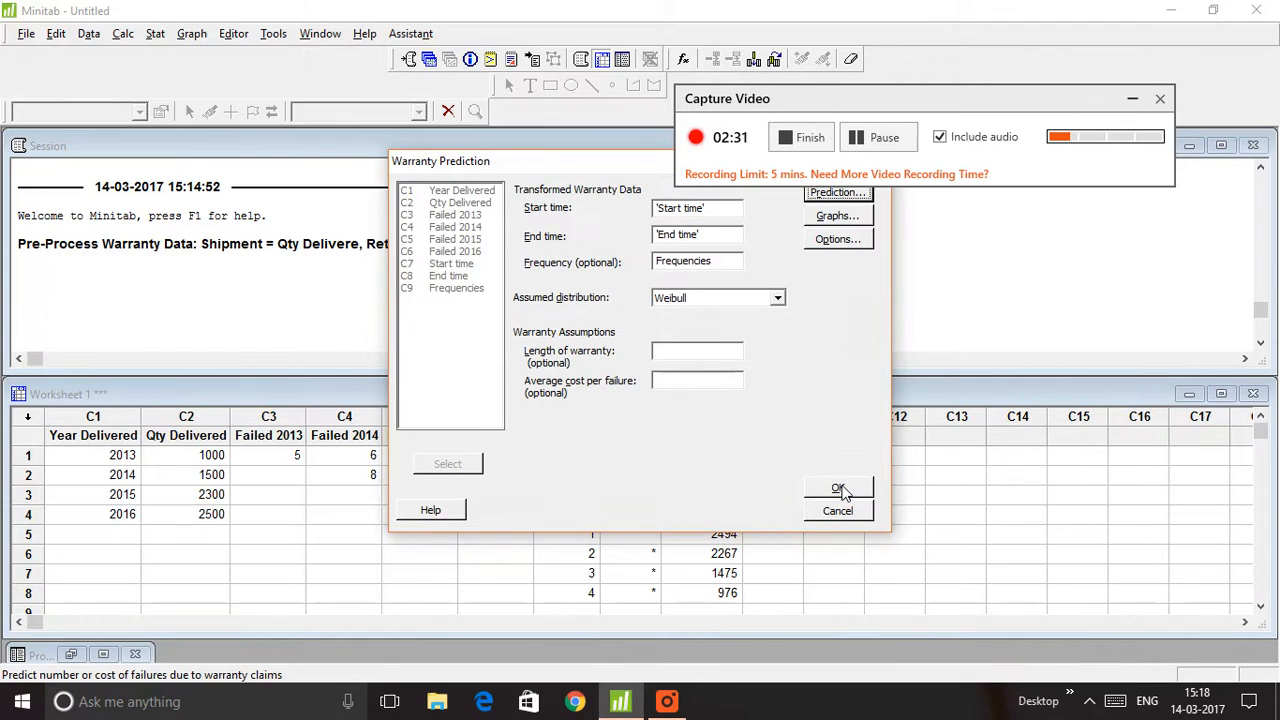
- Run the prediction to get the Predicted Number of Failures plot and table for periods 0 to 4
{"action": "left_click", "coordinate": [836, 488]}
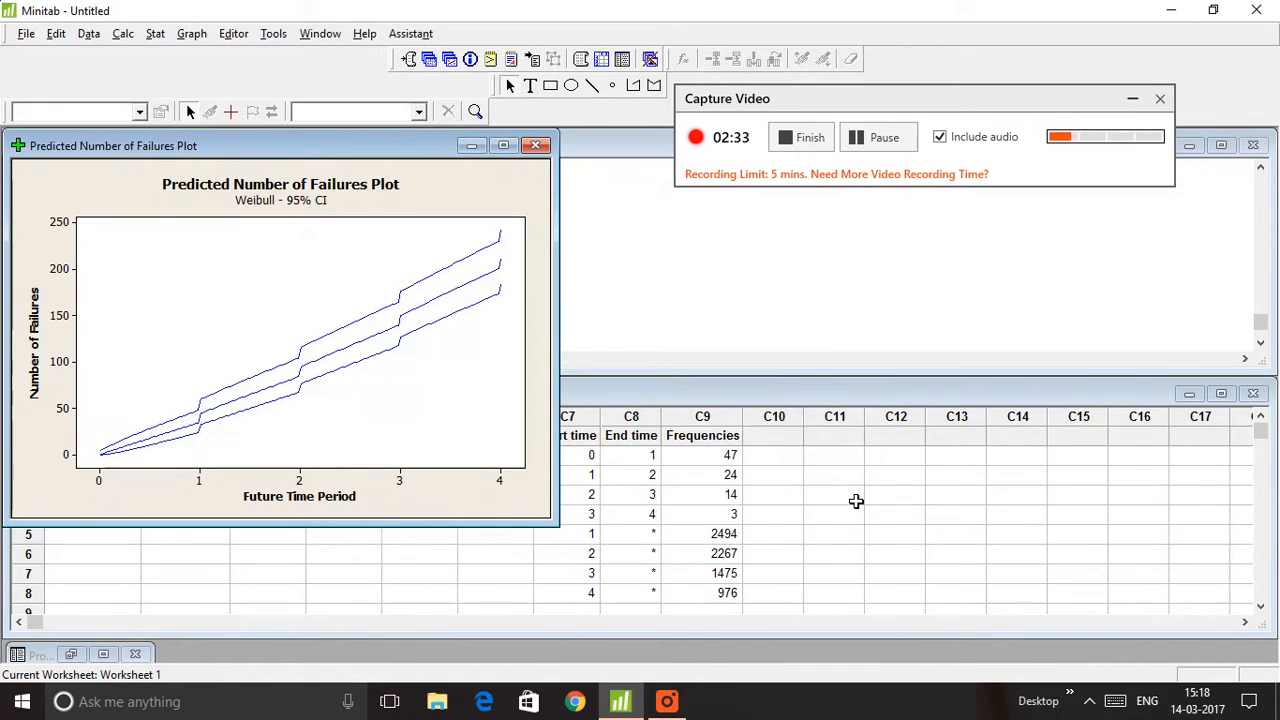
{"action": "mouse_move", "coordinate": [268, 200]}
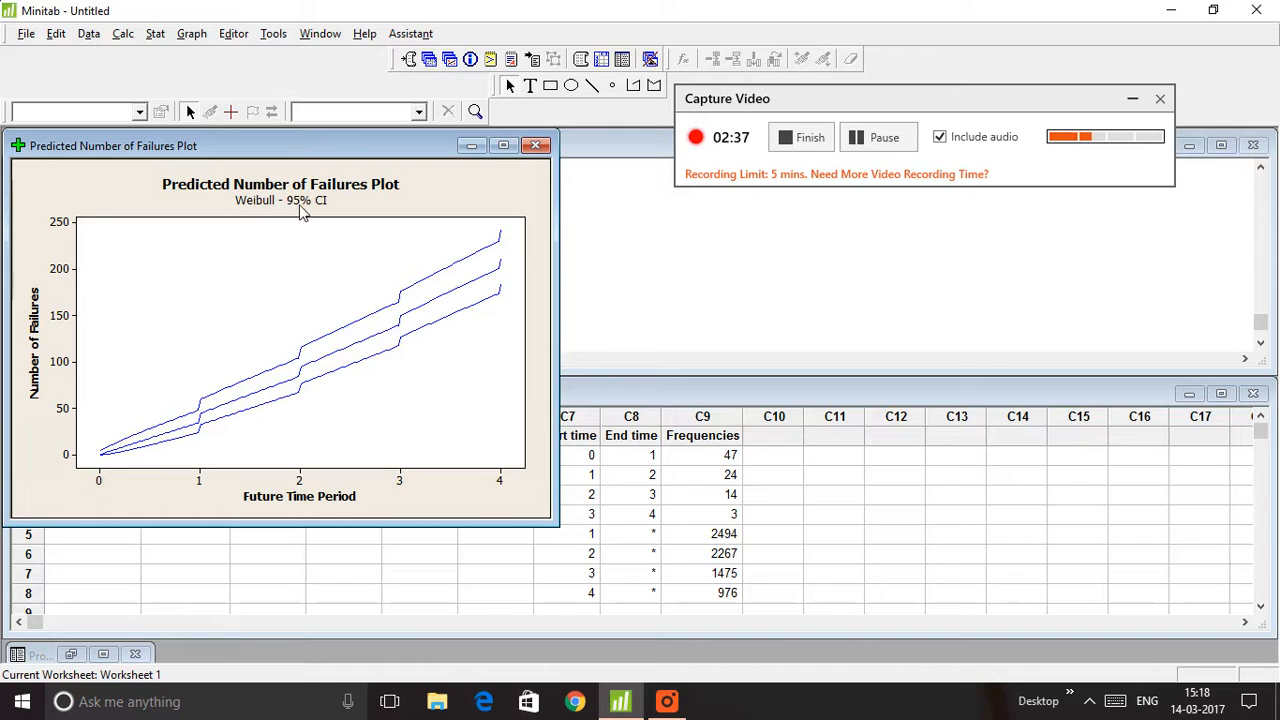
{"action": "mouse_move", "coordinate": [368, 320]}
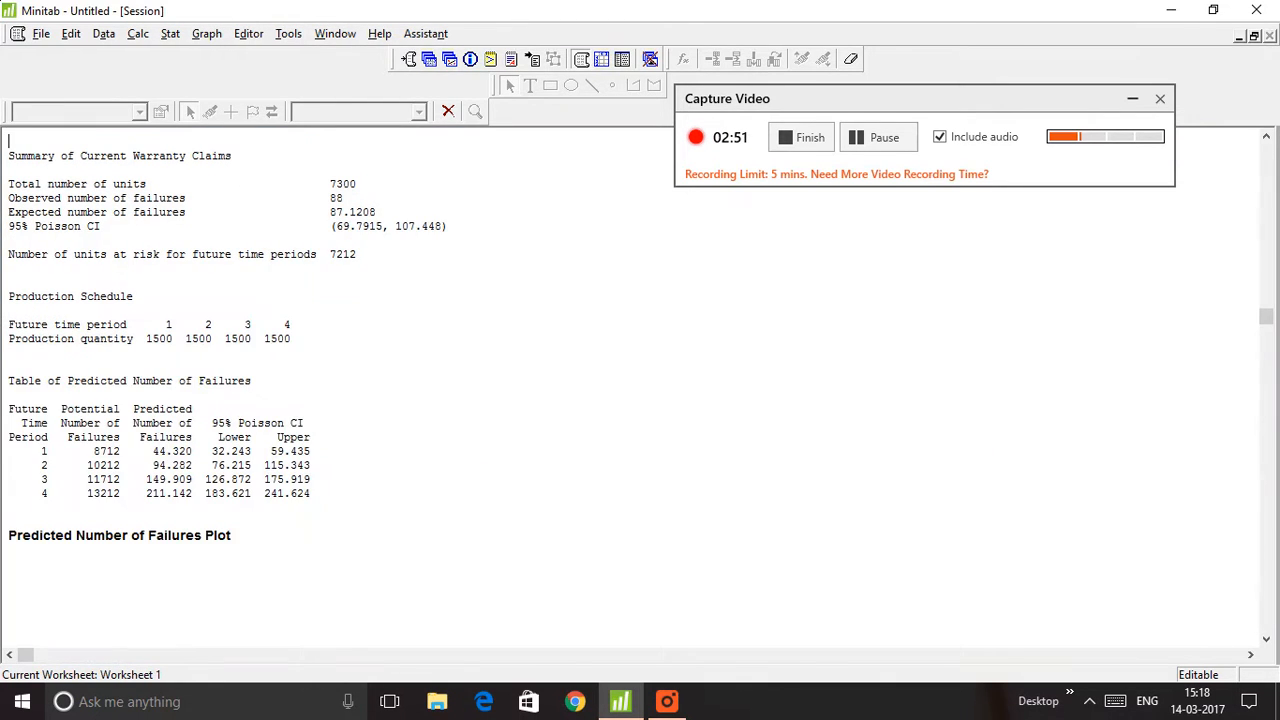
{"action": "scroll", "scroll_direction": "up", "scroll_amount": 3}
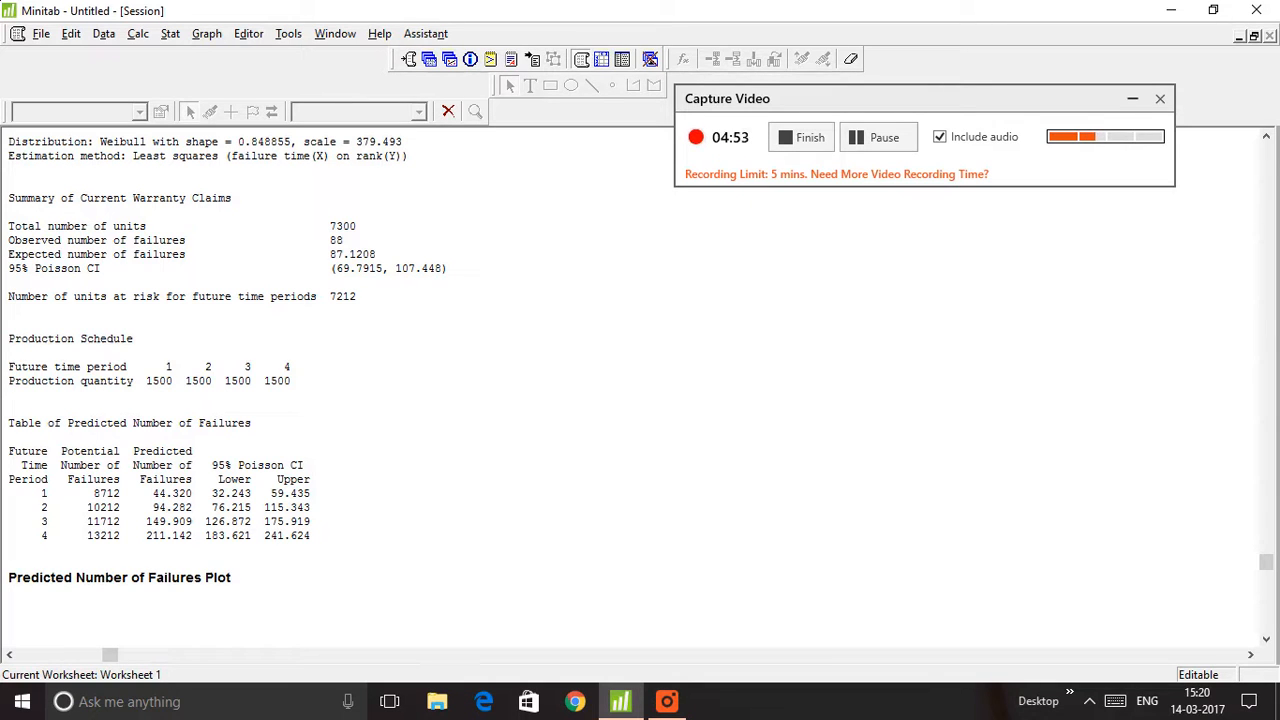
{"action": "mouse_move", "coordinate": [808, 136]}
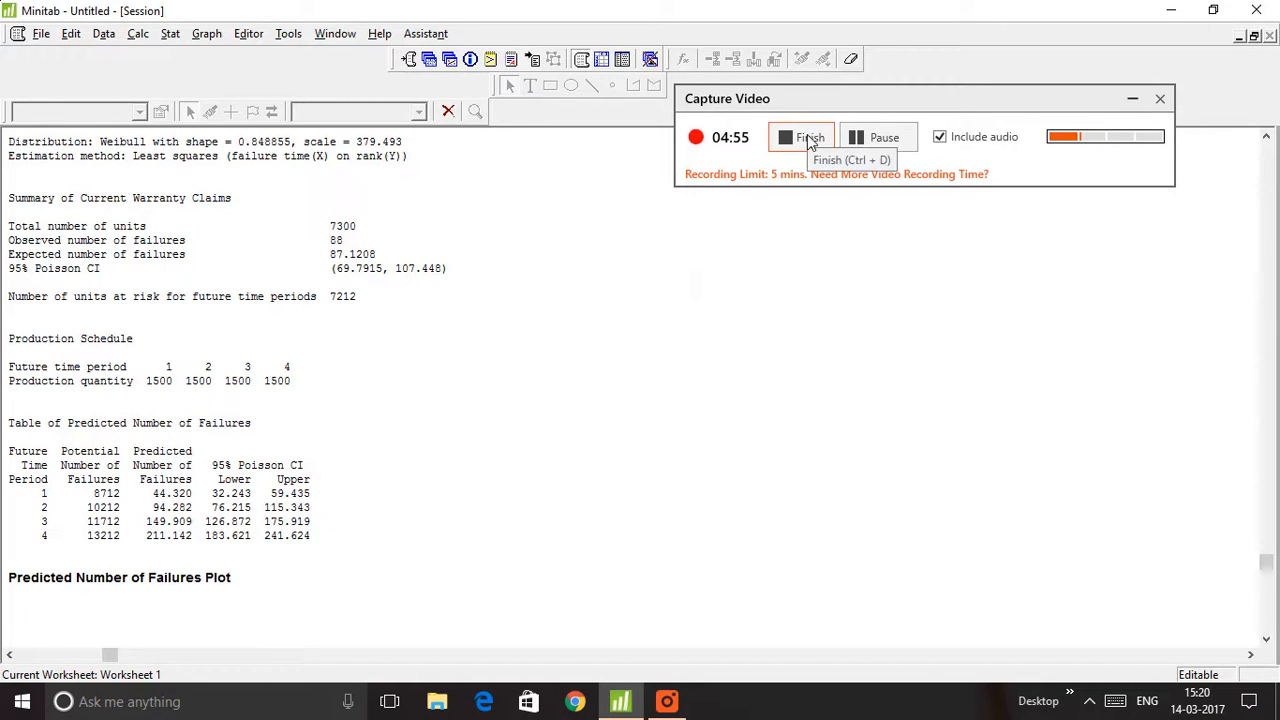